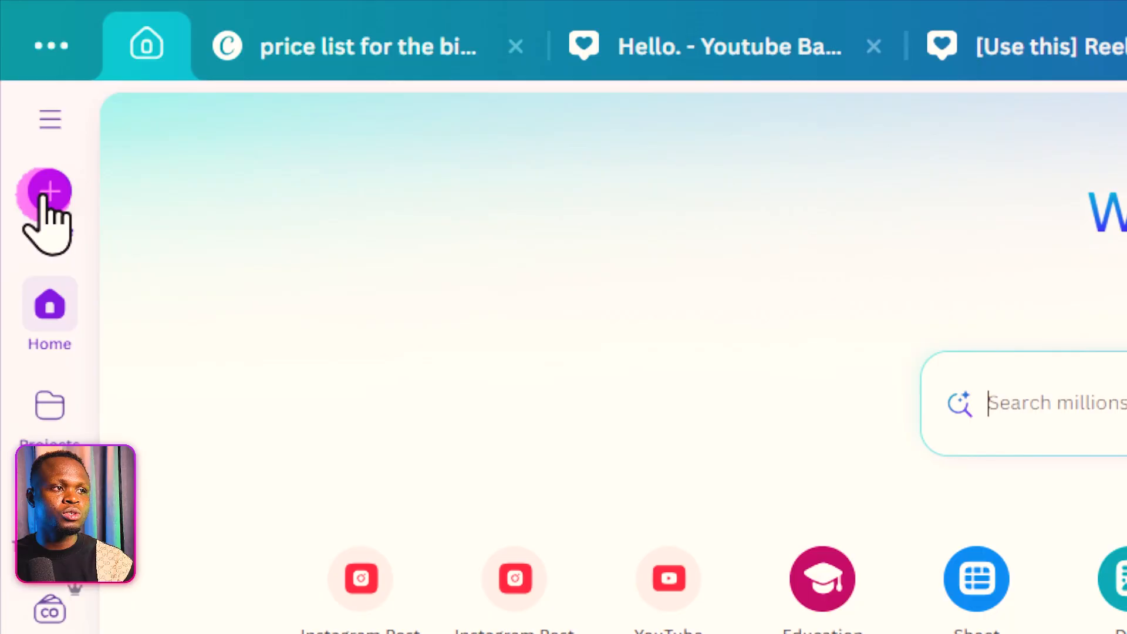
Create a new design and search 'business' for the US business card size
{"action": "left_click", "coordinate": [48, 189]}
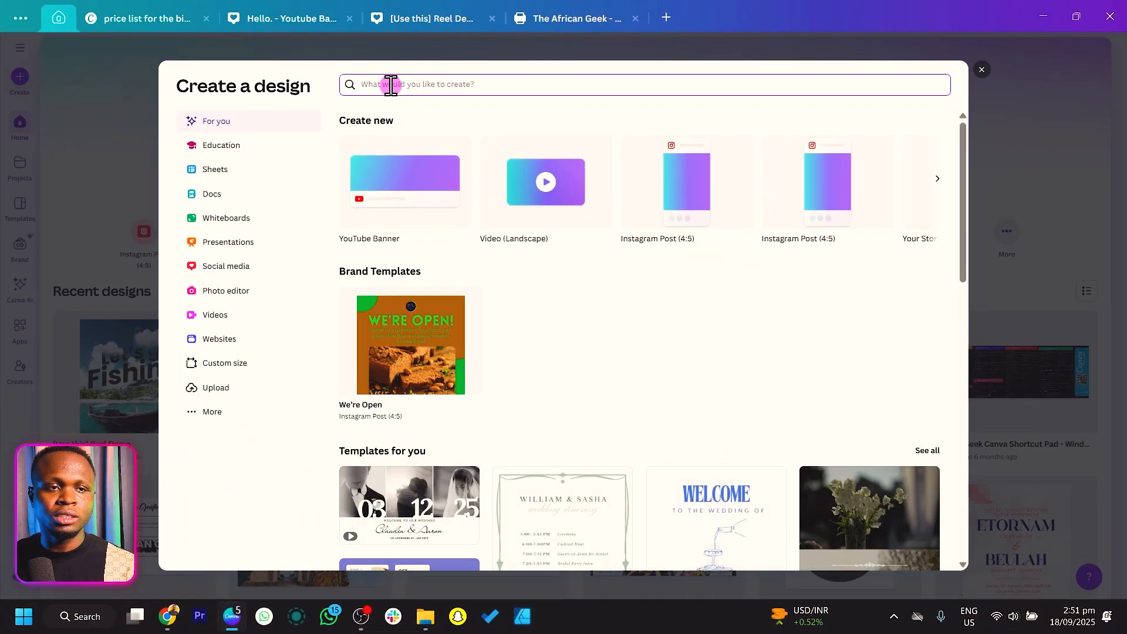
{"action": "type", "text": "business"}
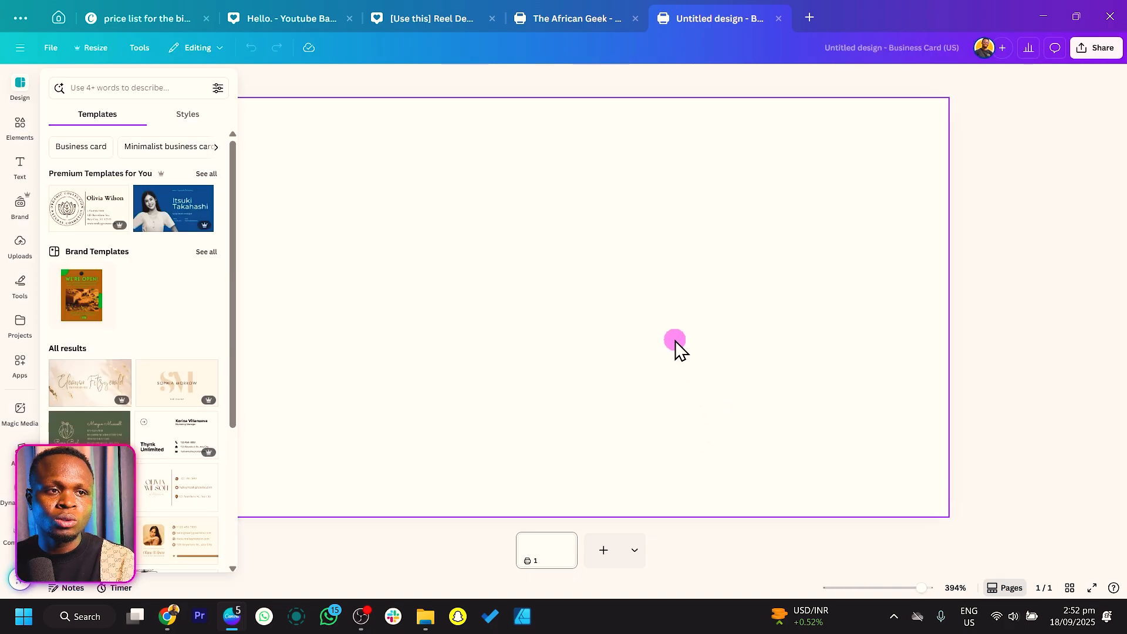
Fill the blank card page's background with black and bring up the Elements library
{"action": "left_click", "coordinate": [674, 340]}
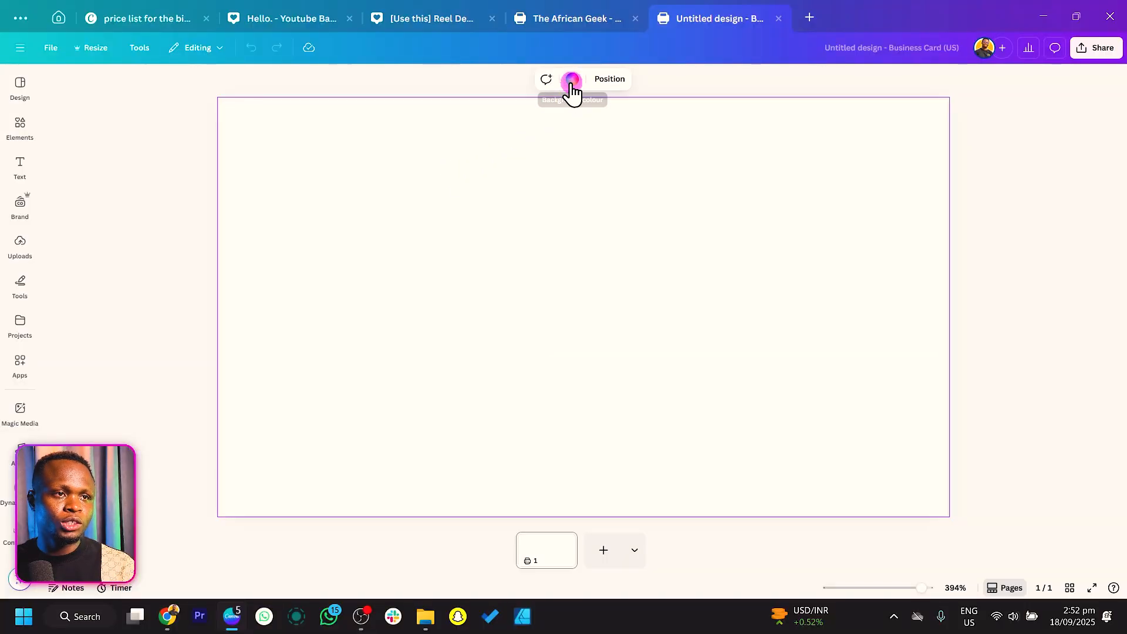
{"action": "left_click", "coordinate": [572, 79]}
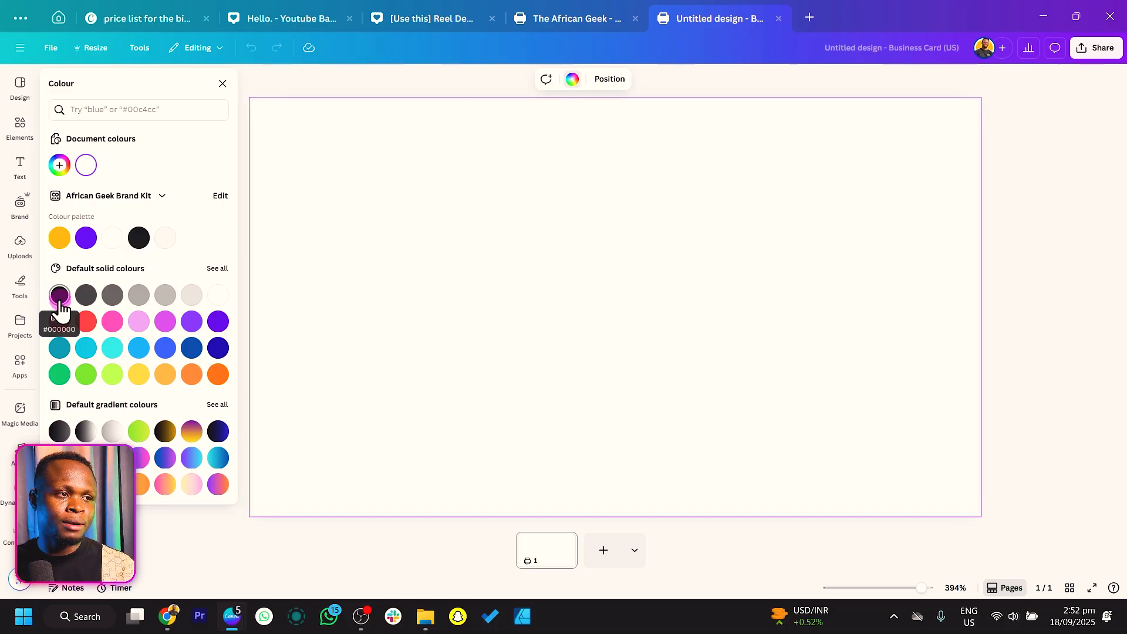
{"action": "left_click", "coordinate": [59, 295]}
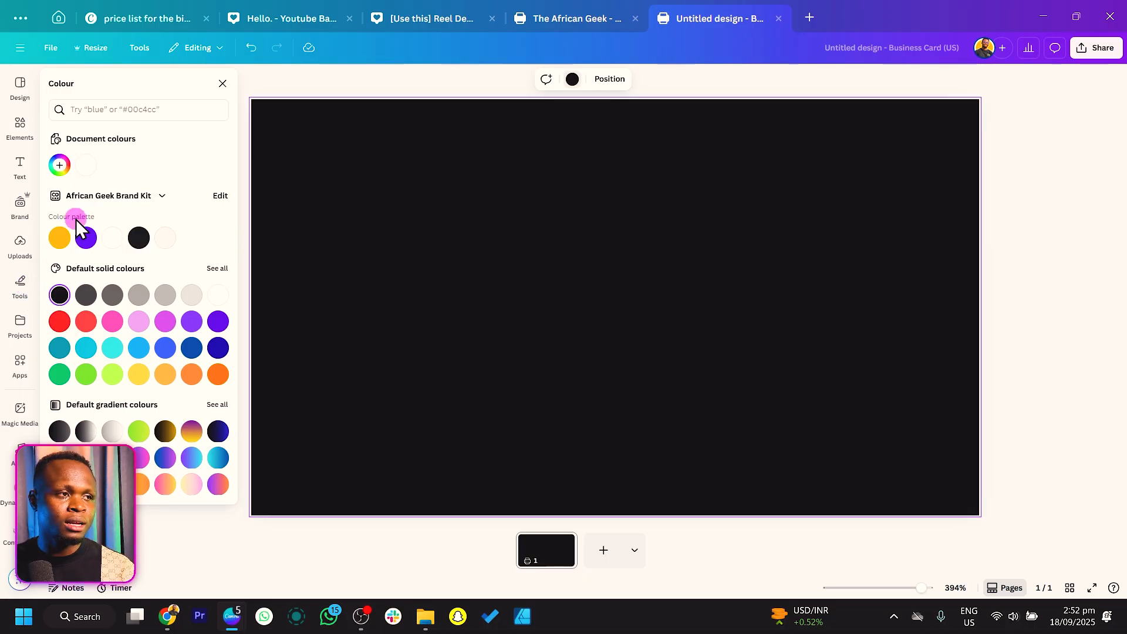
{"action": "left_click", "coordinate": [59, 164]}
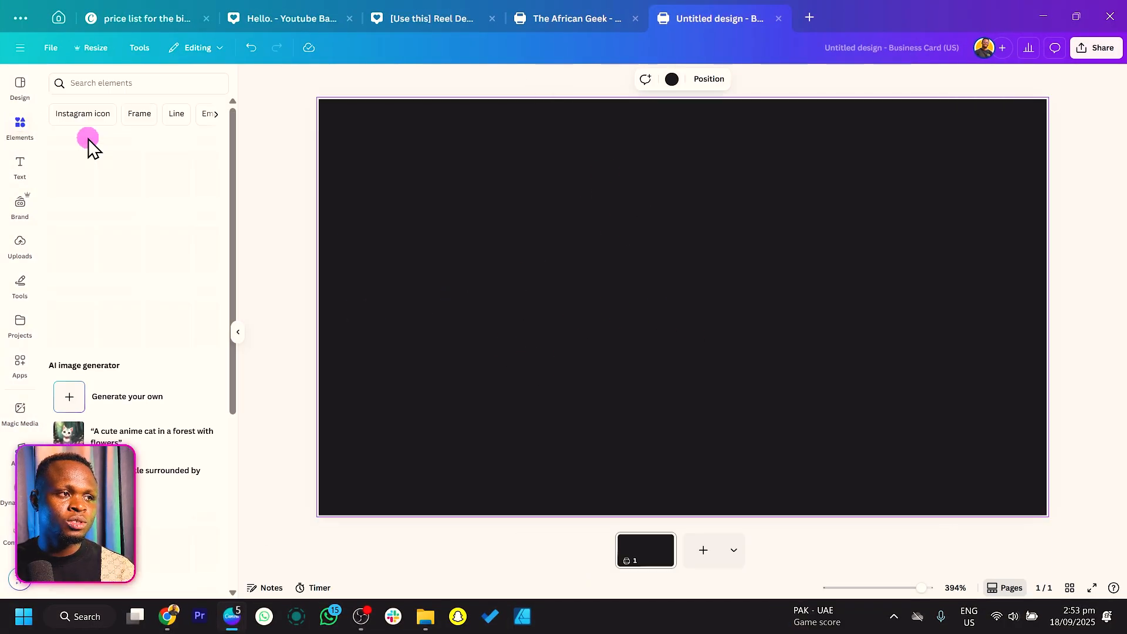
Search elements for 'gradient', filter to Graphics, and insert a blurred red-orange glow
{"action": "left_click", "coordinate": [117, 84]}
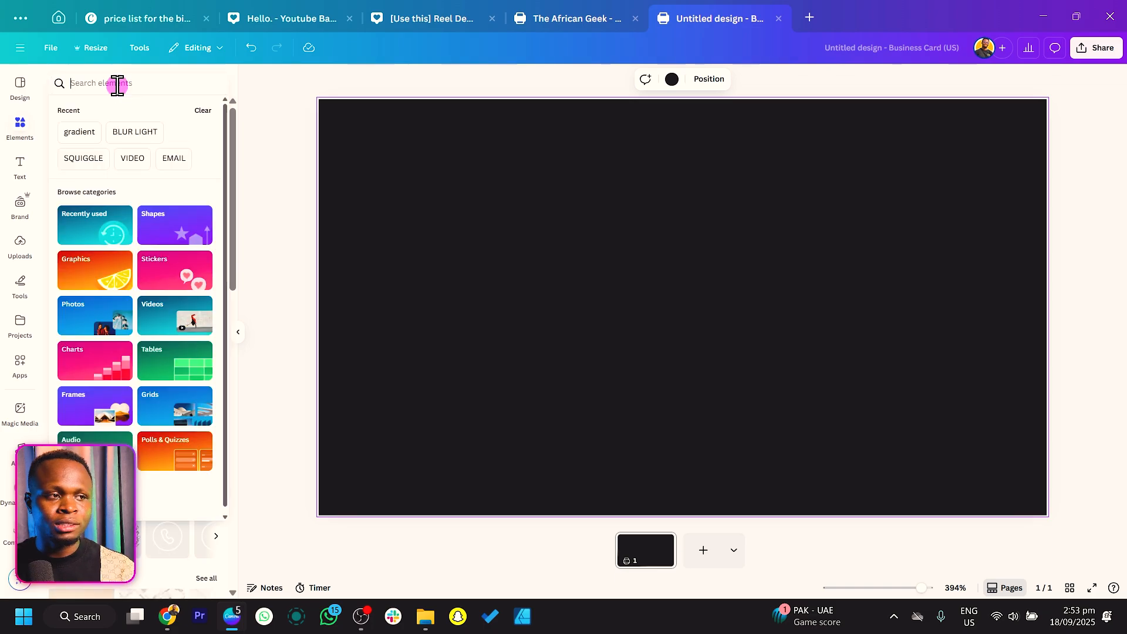
{"action": "type", "text": "gradient"}
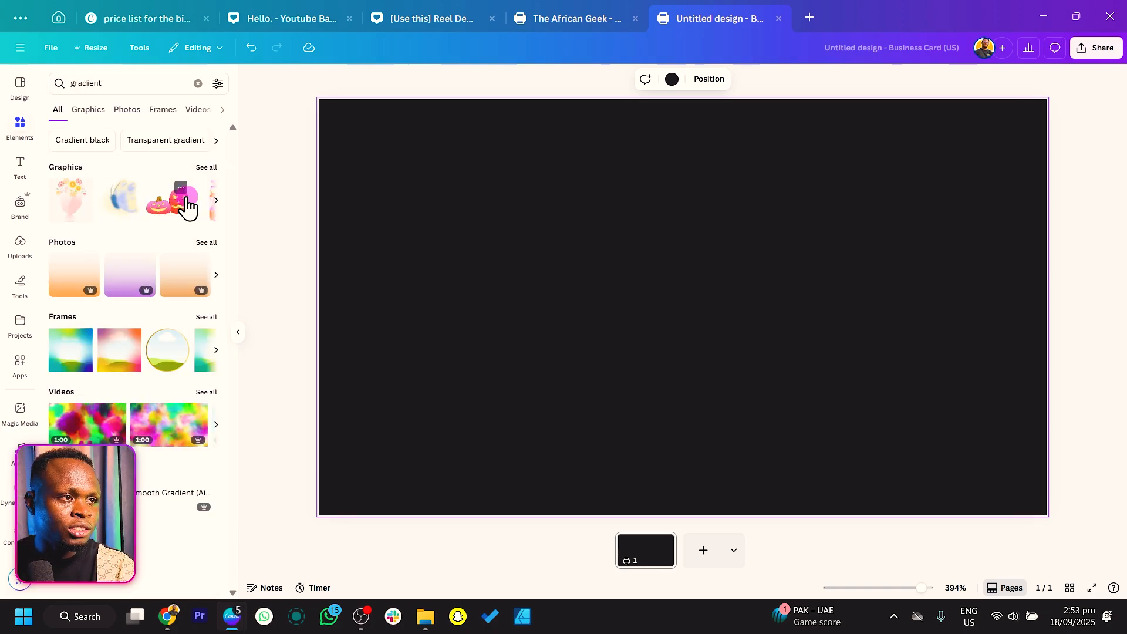
{"action": "left_click", "coordinate": [88, 110]}
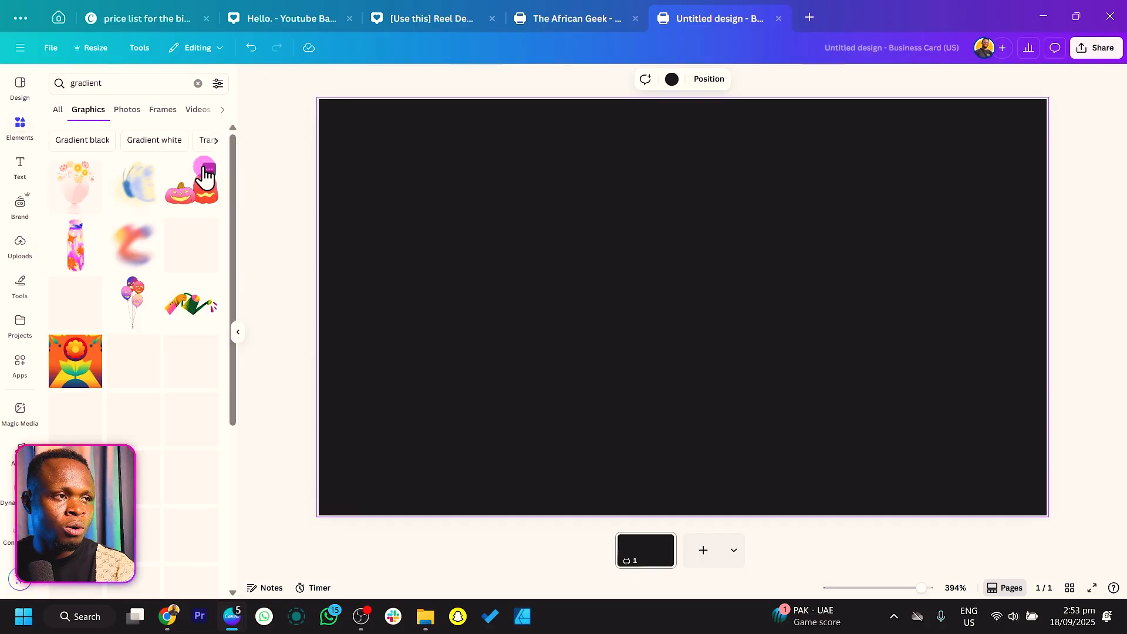
{"action": "scroll", "scroll_direction": "down", "scroll_amount": 3}
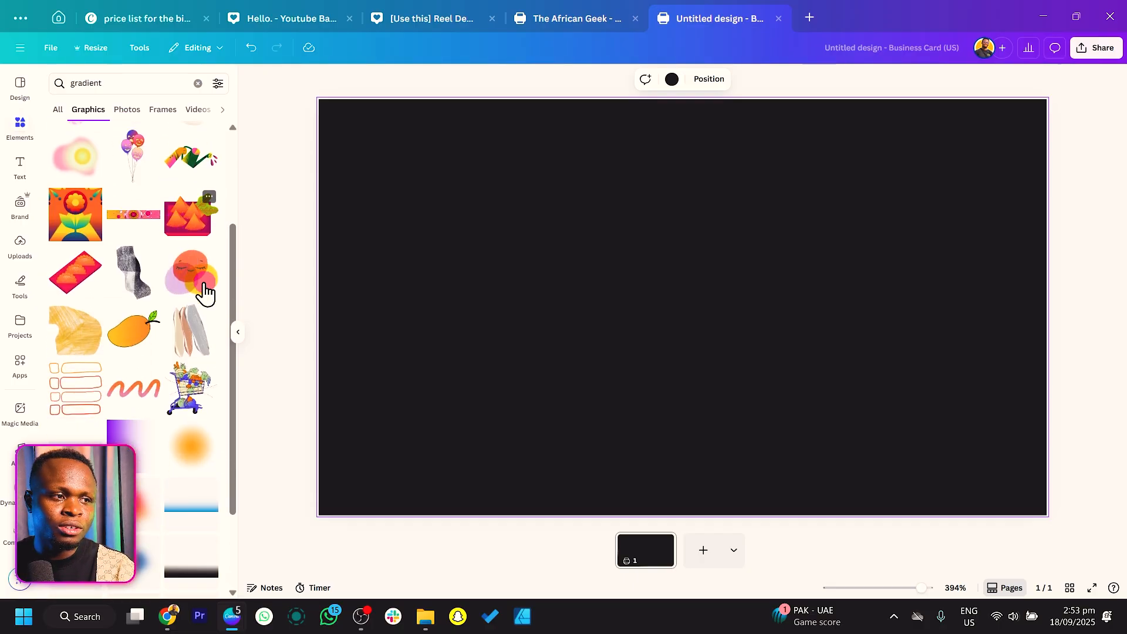
{"action": "scroll", "scroll_direction": "down", "scroll_amount": 3}
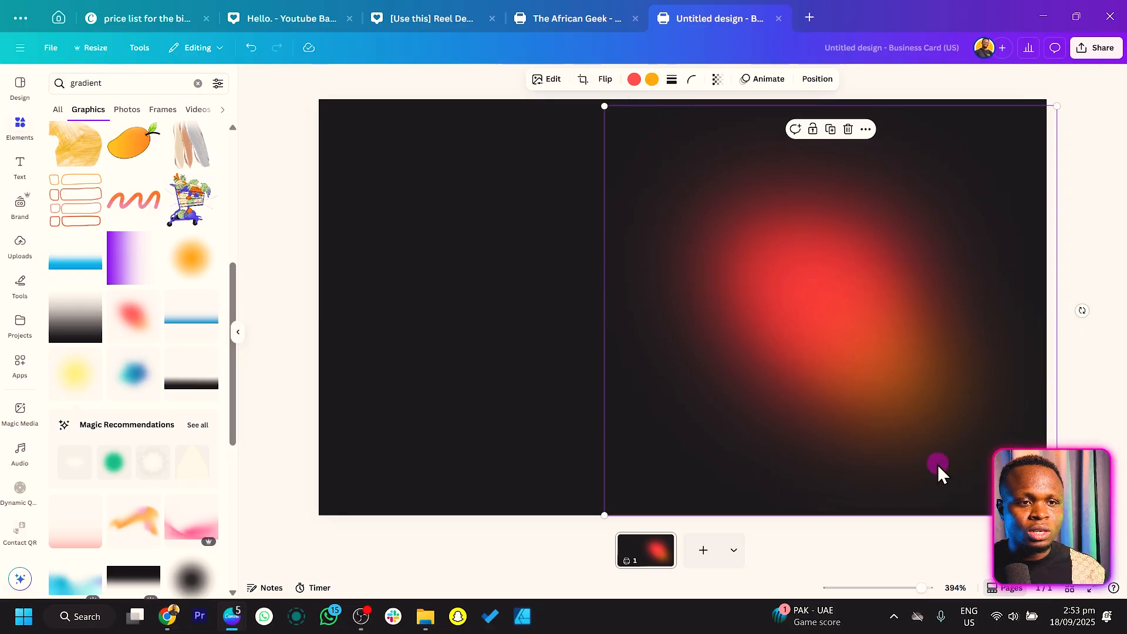
Recolour the glow dark purple #260780, then move, enlarge and tilt it across the card
{"action": "left_click", "coordinate": [633, 79]}
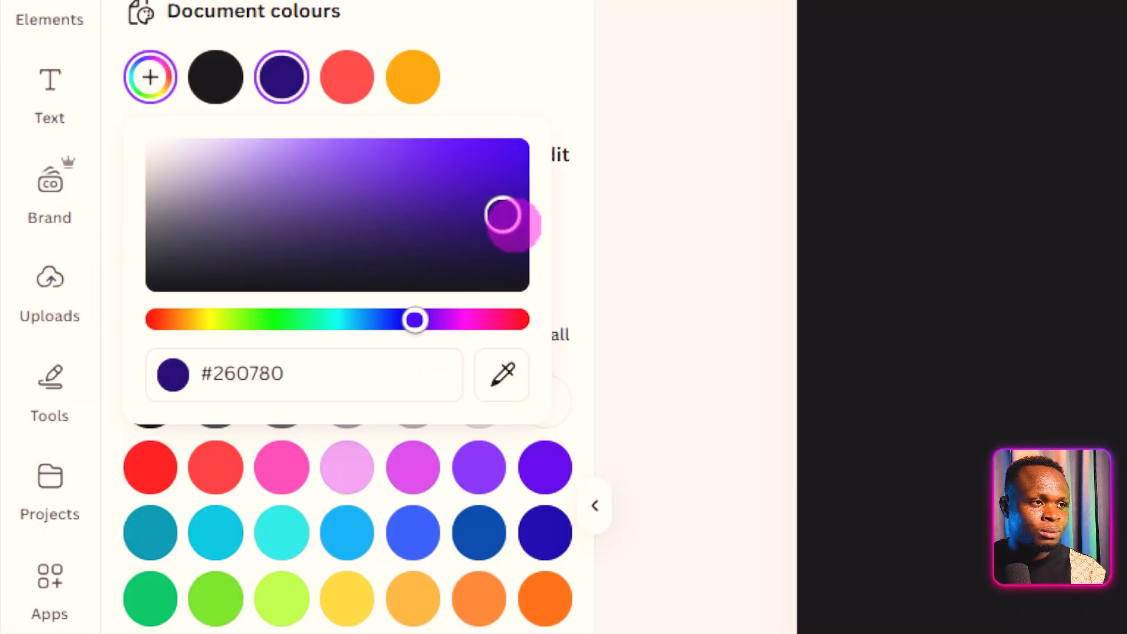
{"action": "left_click_drag", "start_coordinate": [501, 214], "coordinate": [518, 217]}
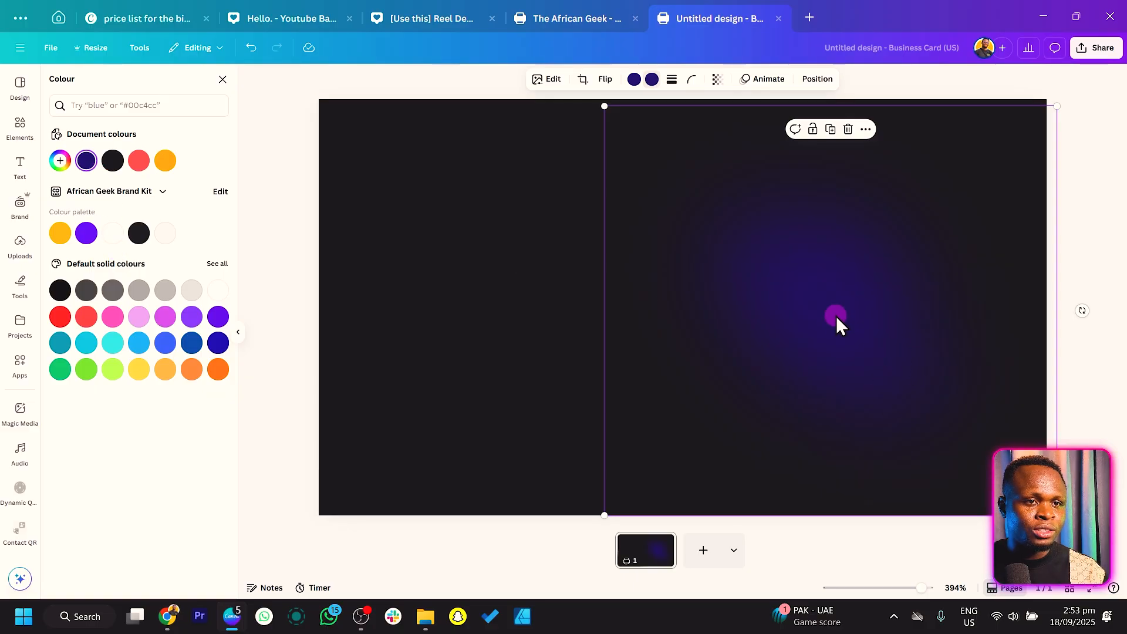
{"action": "left_click_drag", "start_coordinate": [836, 318], "coordinate": [635, 436]}
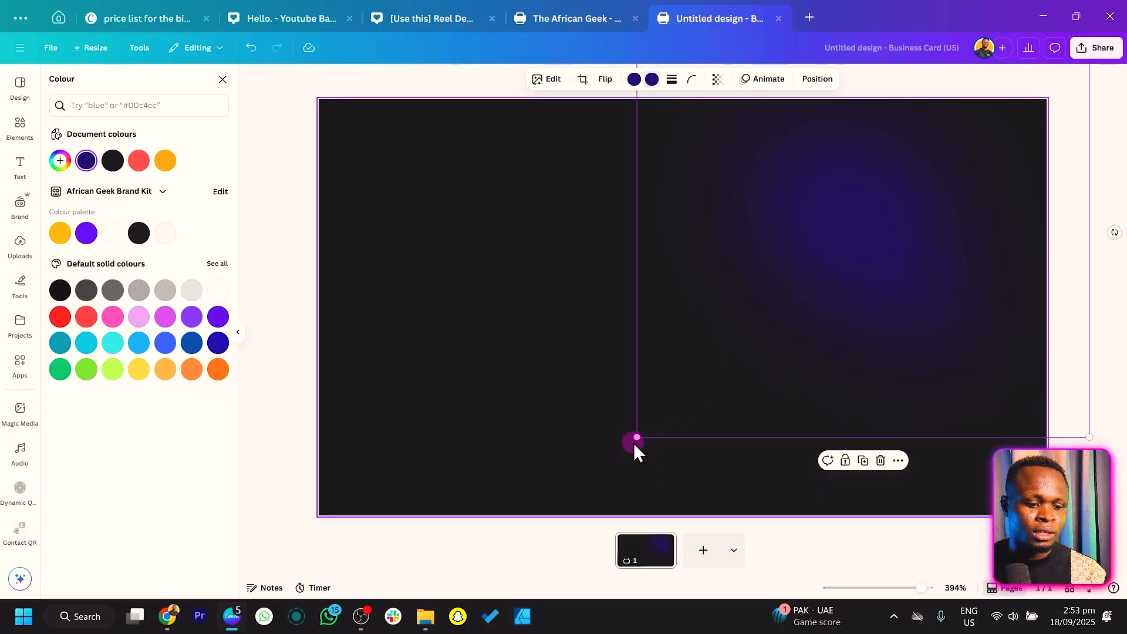
{"action": "left_click_drag", "start_coordinate": [635, 437], "coordinate": [723, 337]}
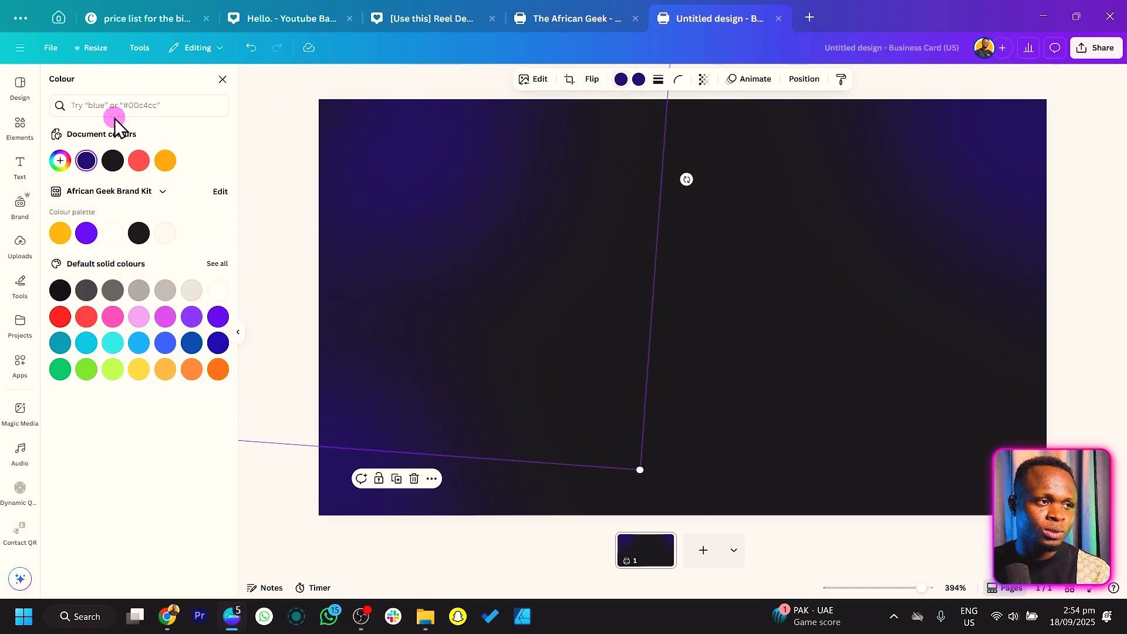
Tint the glow dark magenta #790178 and position a second glow toward the bottom-right
{"action": "left_click", "coordinate": [60, 160]}
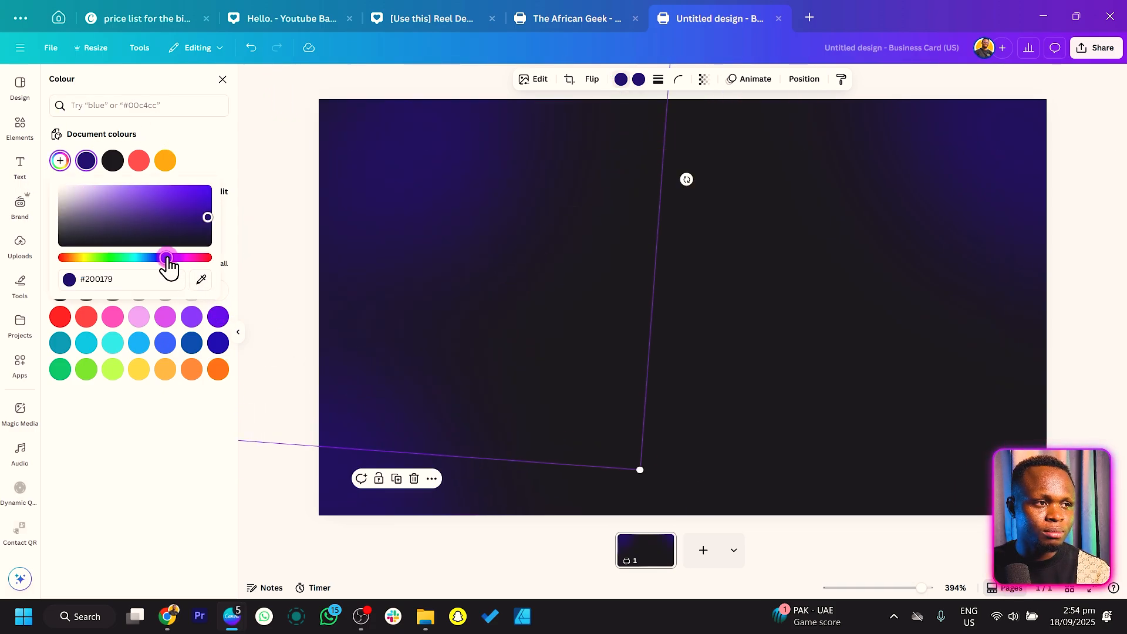
{"action": "left_click_drag", "start_coordinate": [166, 257], "coordinate": [184, 257]}
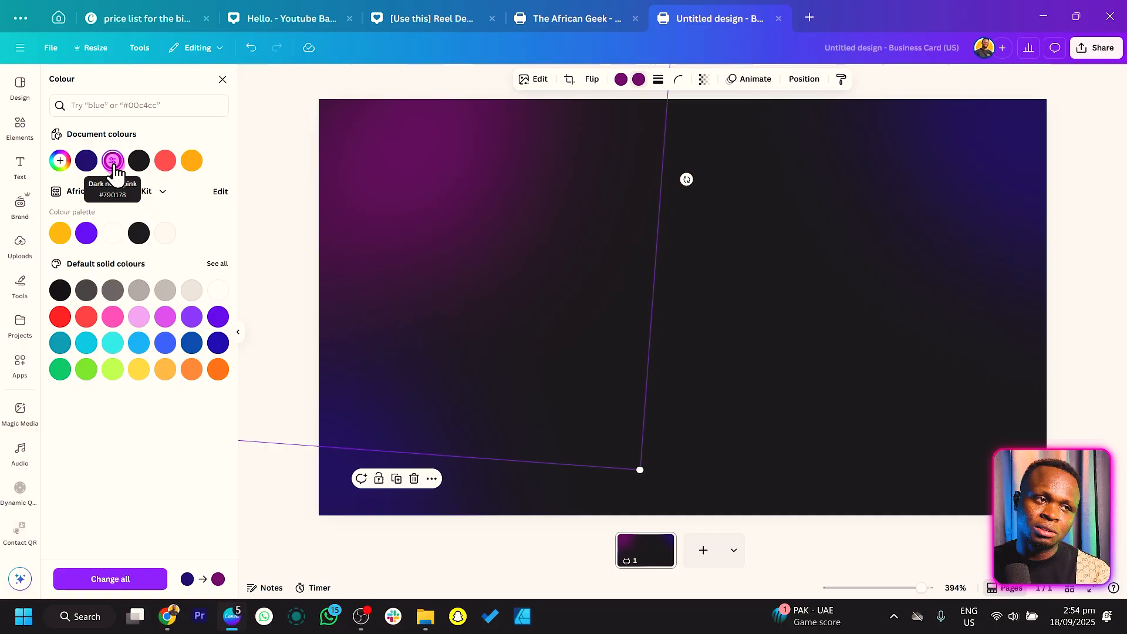
{"action": "left_click", "coordinate": [112, 161]}
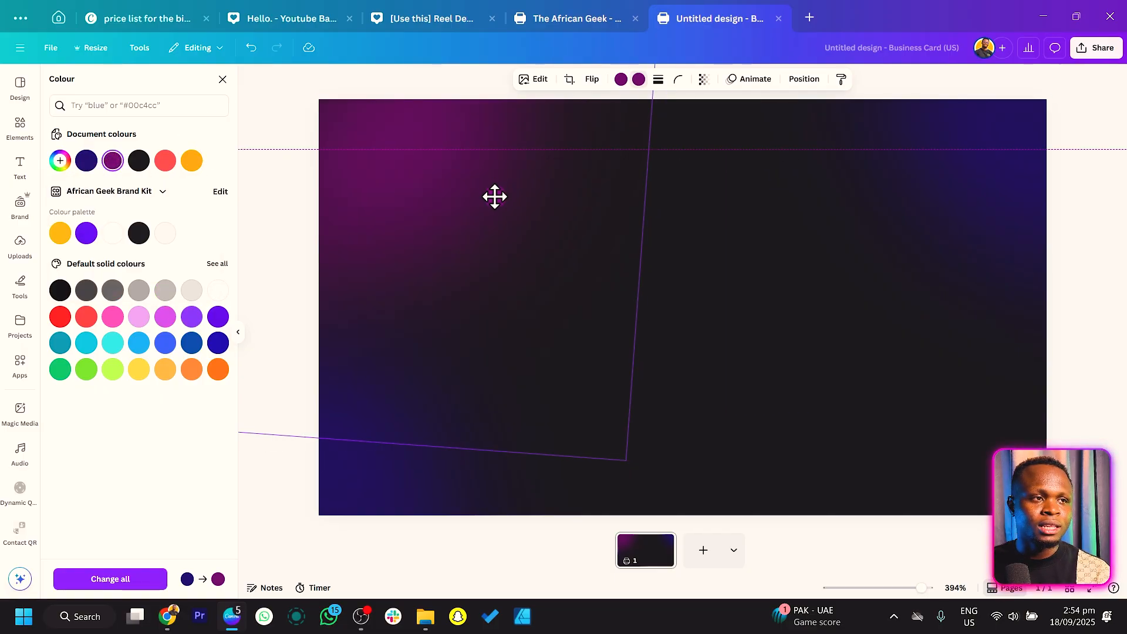
{"action": "left_click_drag", "start_coordinate": [494, 197], "coordinate": [793, 340]}
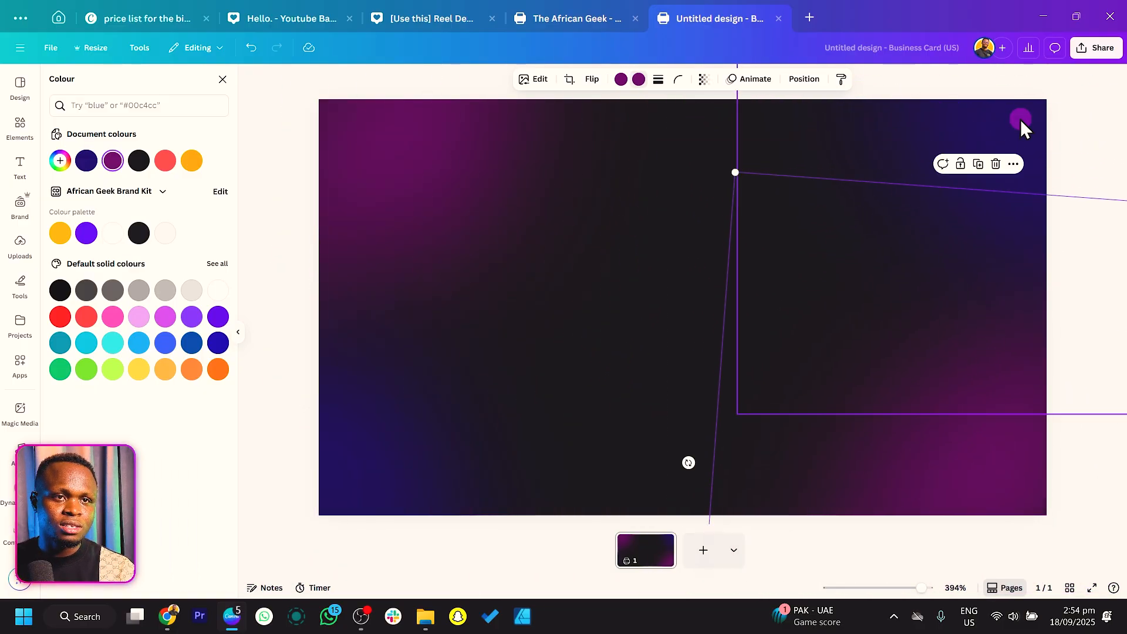
{"action": "left_click_drag", "start_coordinate": [1020, 119], "coordinate": [570, 251]}
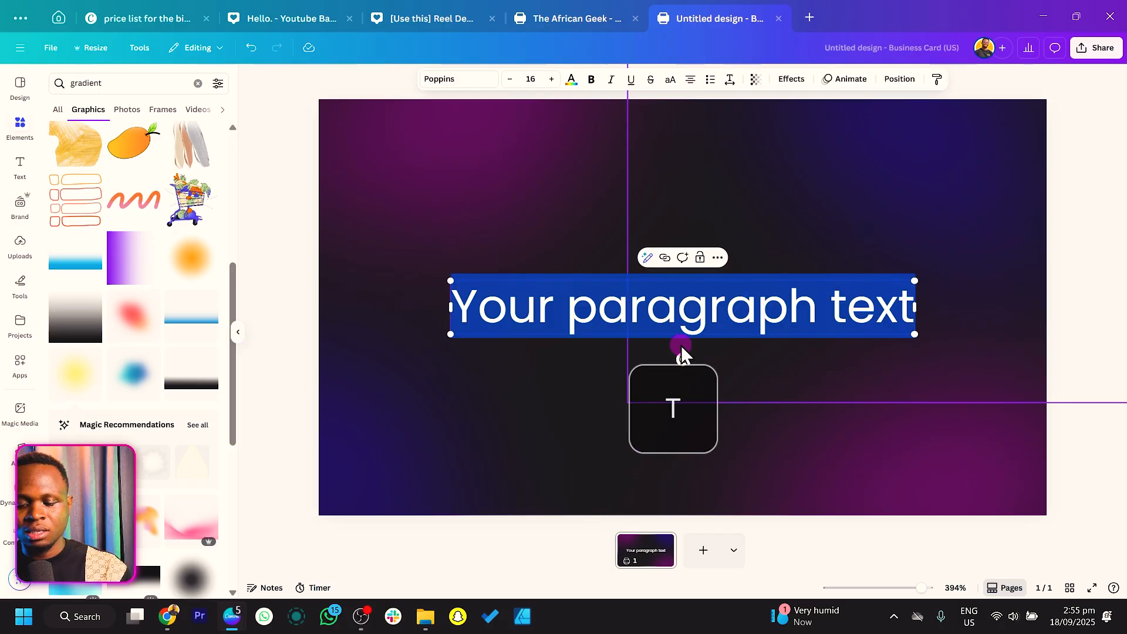
Type 'The African Geek', shrink it small and place it in the bottom-right corner
{"action": "type", "text": "The African Geek"}
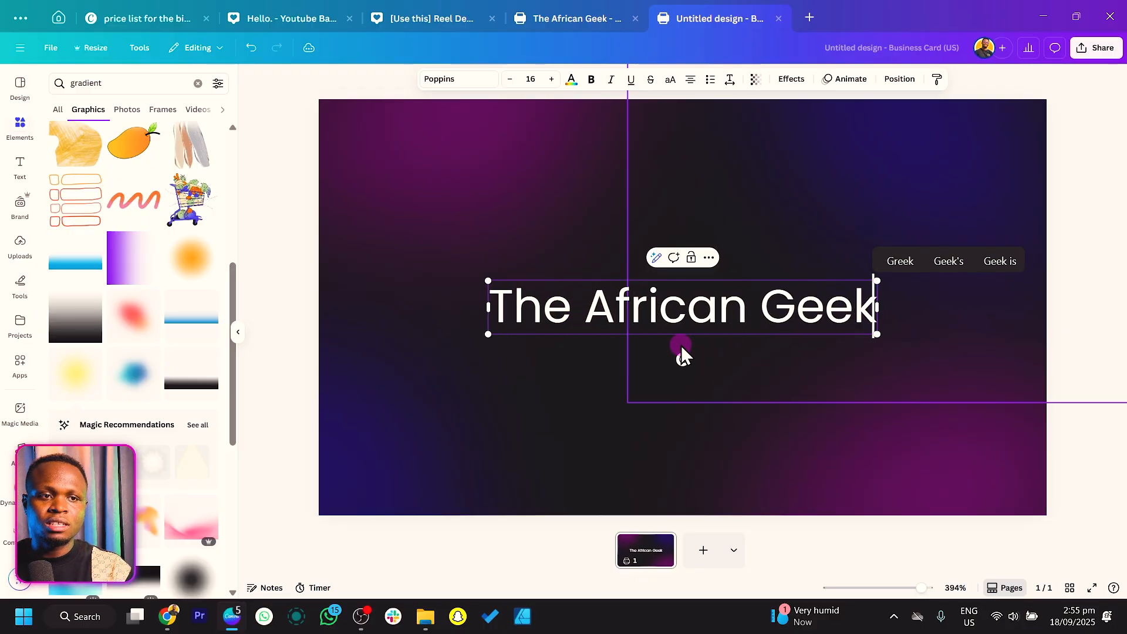
{"action": "left_click_drag", "start_coordinate": [488, 334], "coordinate": [549, 297]}
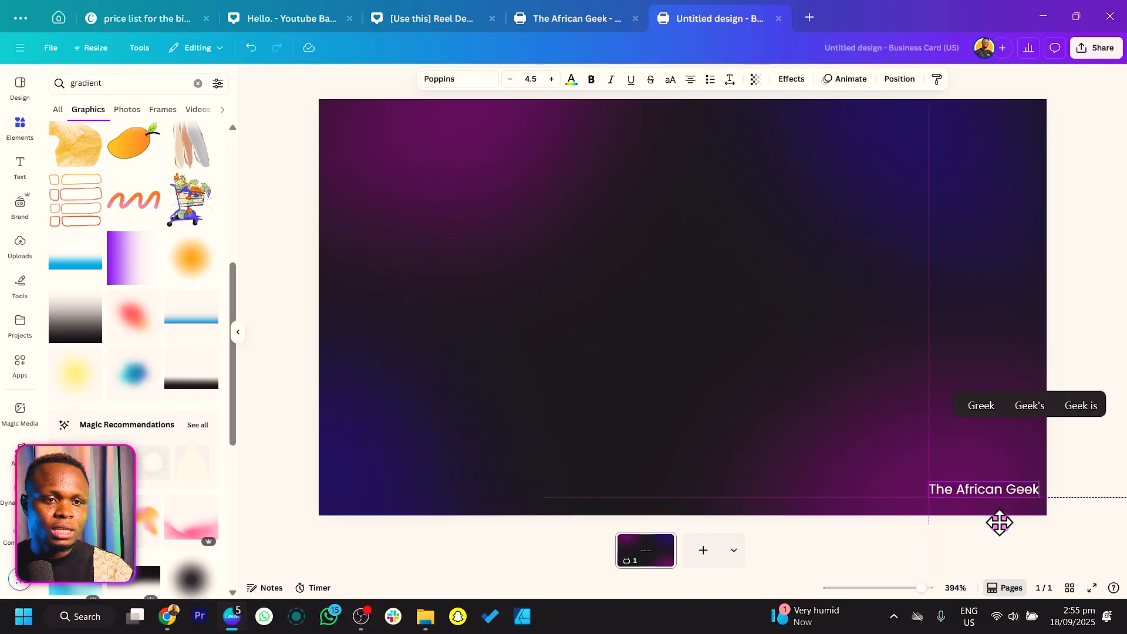
{"action": "left_click_drag", "start_coordinate": [1000, 522], "coordinate": [976, 519]}
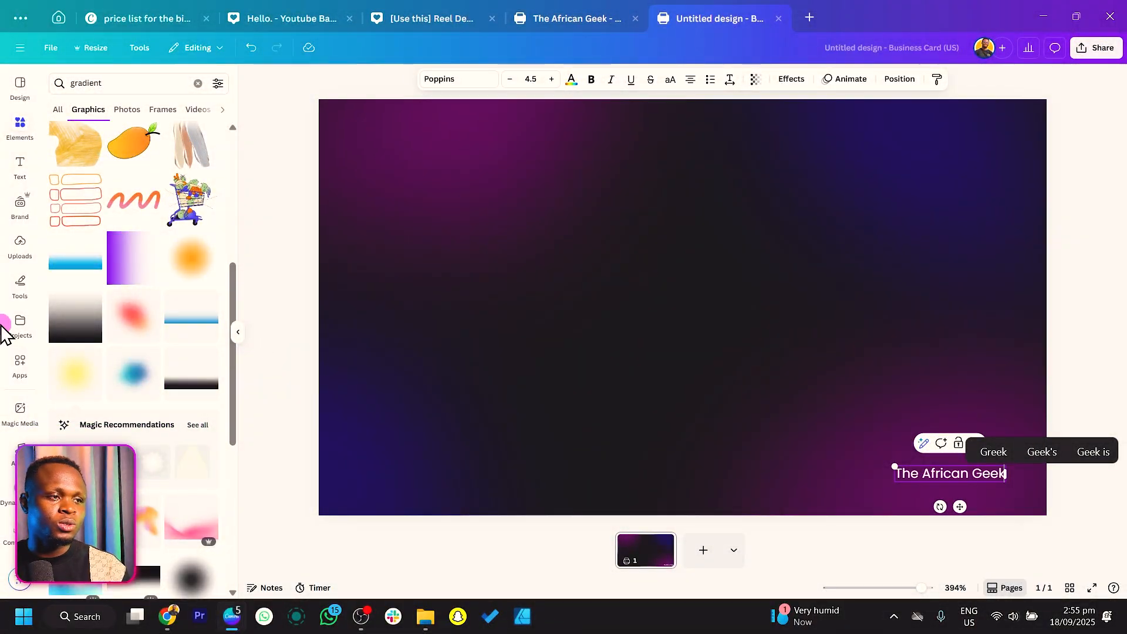
Turn the logo's yellow parts white and shrink it into the bottom-left corner
{"action": "left_click", "coordinate": [20, 205]}
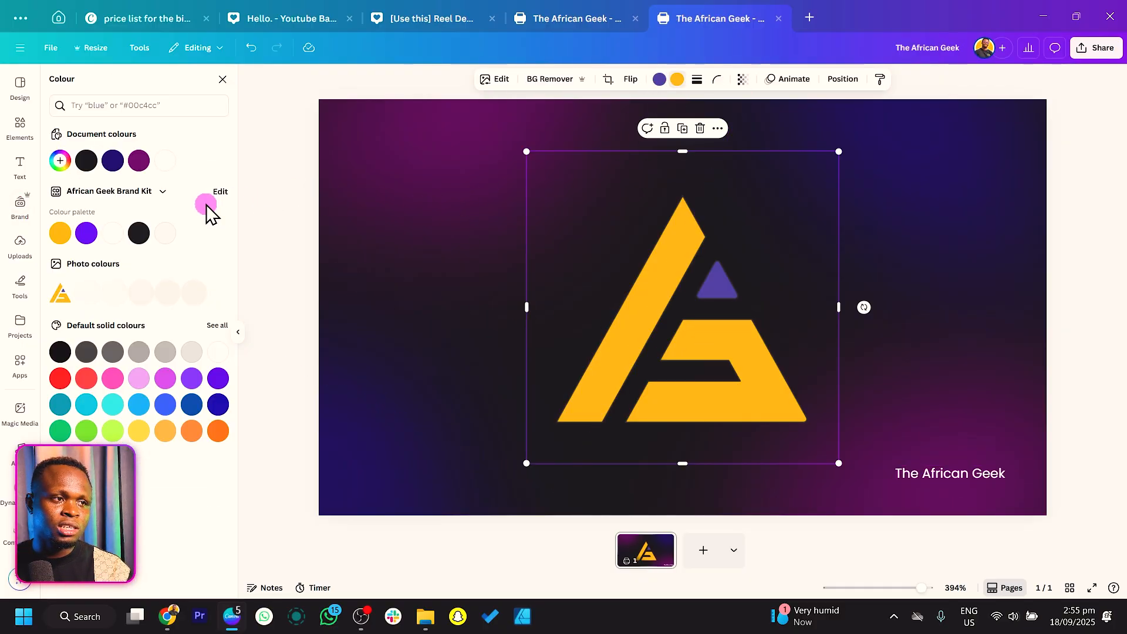
{"action": "left_click", "coordinate": [112, 233]}
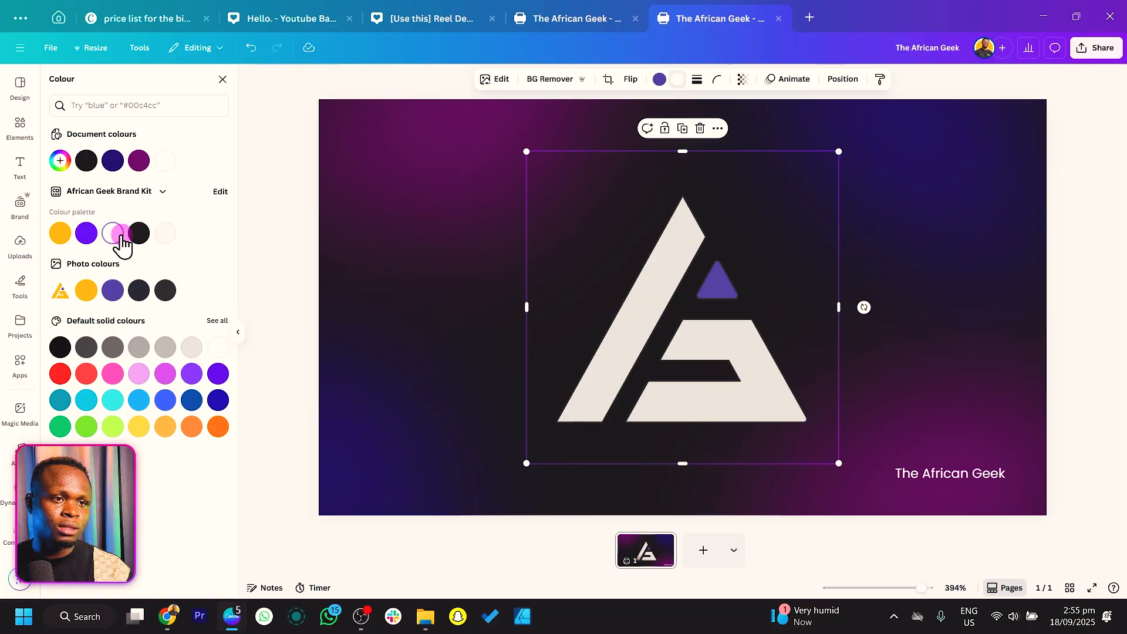
{"action": "left_click", "coordinate": [113, 233]}
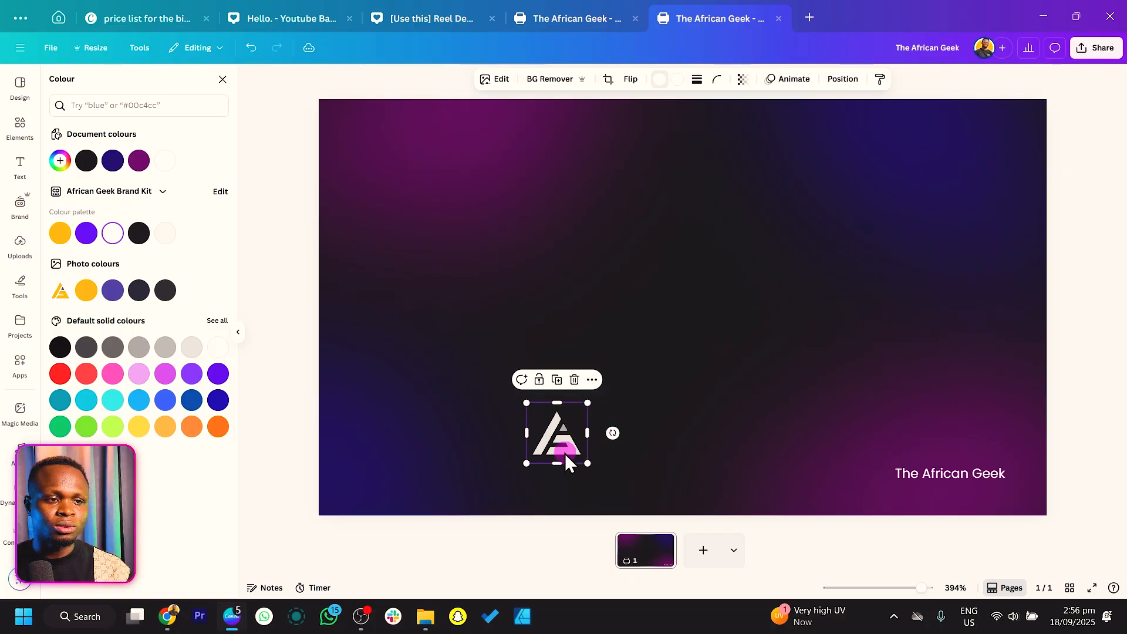
{"action": "left_click_drag", "start_coordinate": [557, 431], "coordinate": [374, 457]}
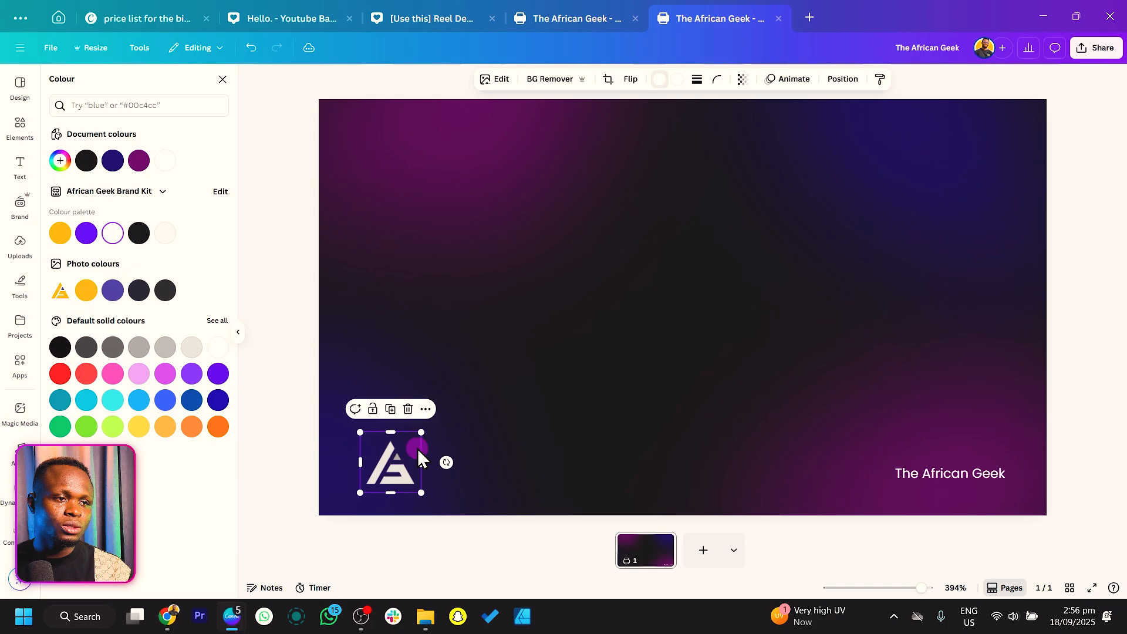
{"action": "left_click_drag", "start_coordinate": [390, 462], "coordinate": [406, 445]}
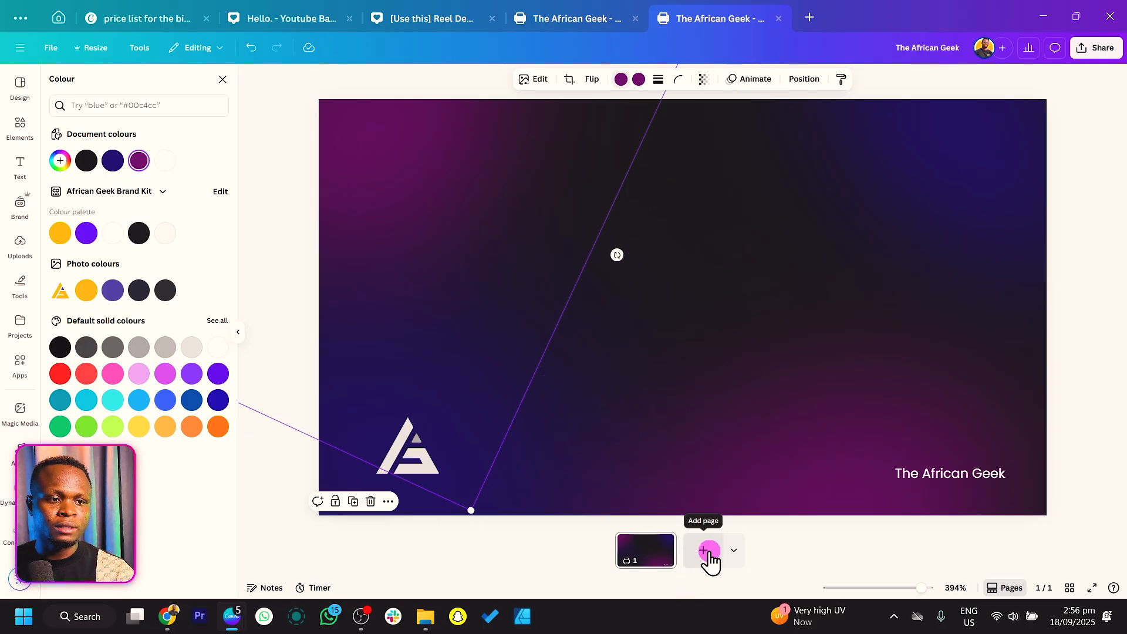
Add a second page, copy the logo and name onto it, and raise the logo upper left
{"action": "left_click", "coordinate": [709, 550]}
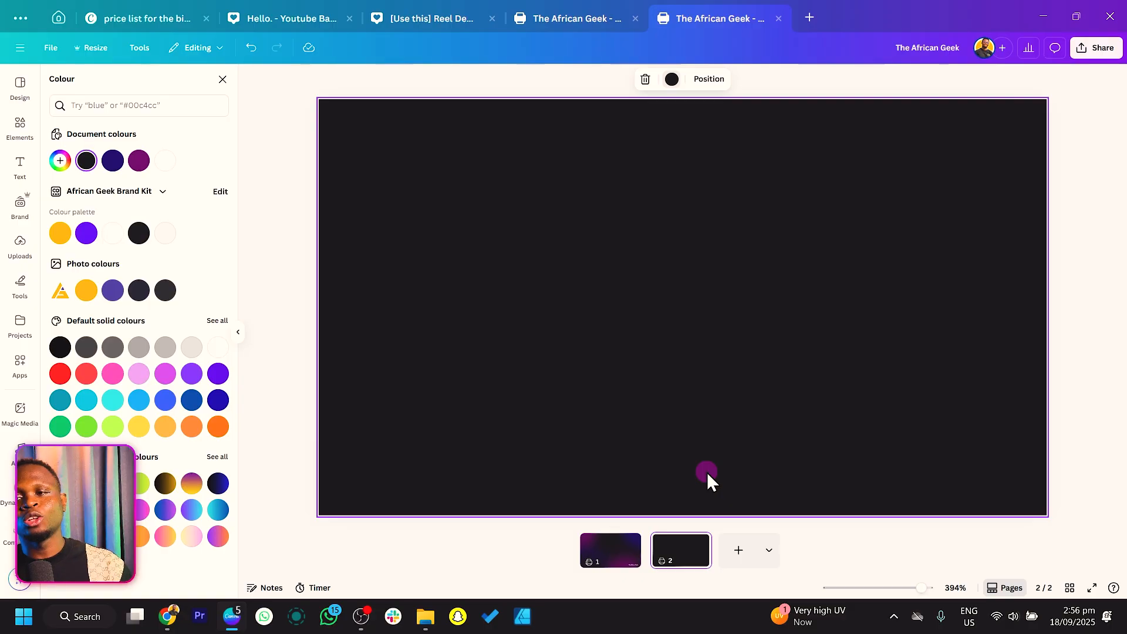
{"action": "mouse_move", "coordinate": [740, 433]}
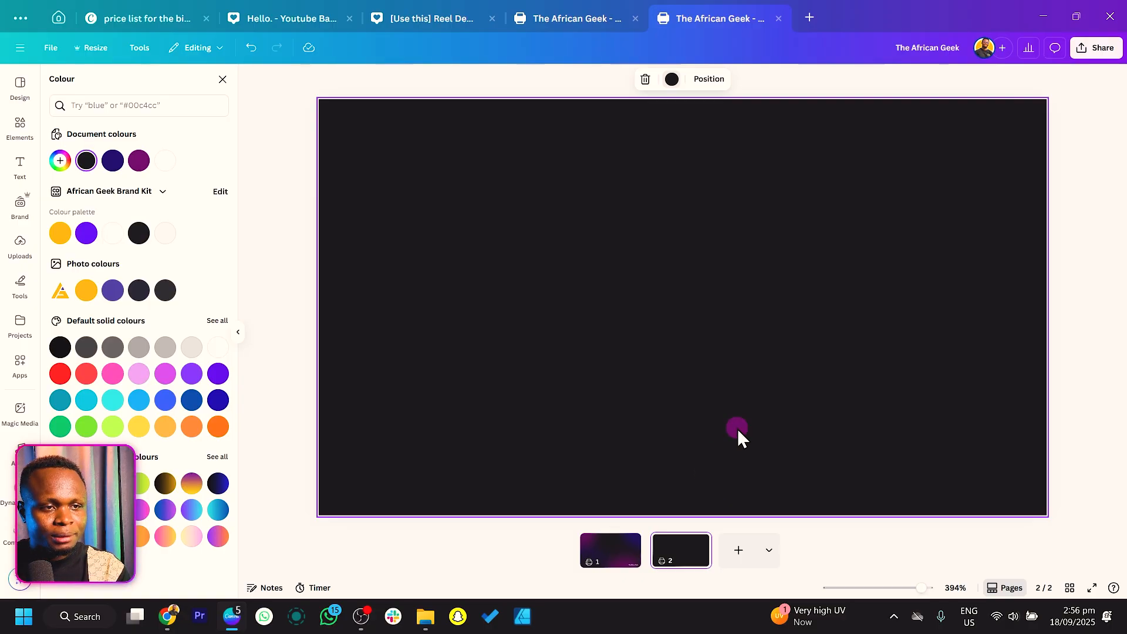
{"action": "left_click", "coordinate": [610, 550]}
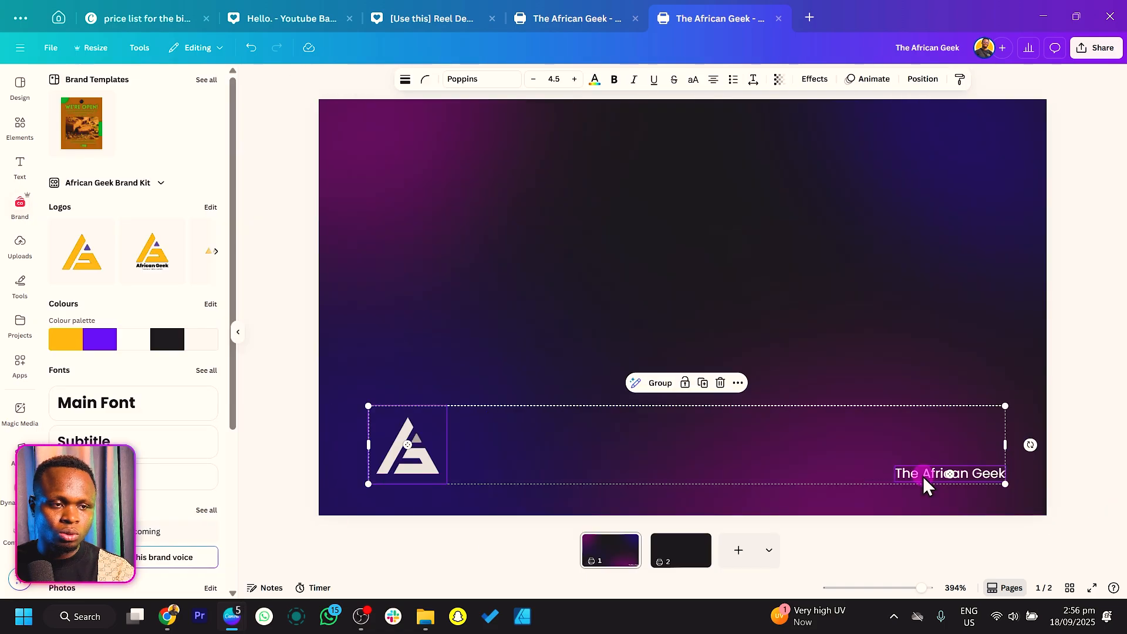
{"action": "left_click", "coordinate": [680, 550]}
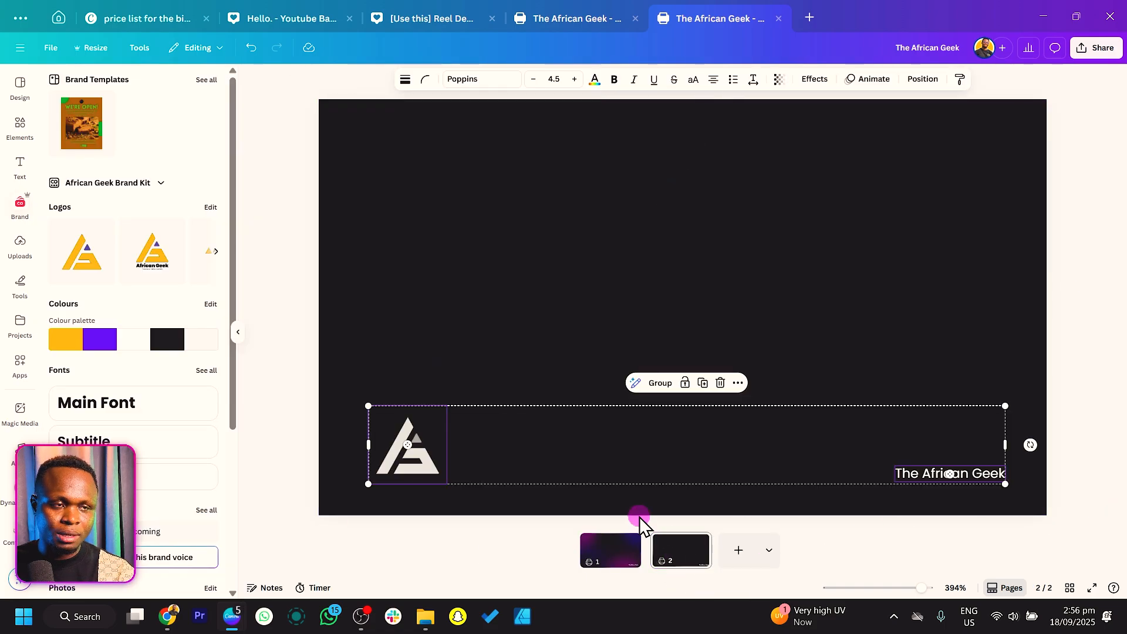
{"action": "left_click", "coordinate": [408, 445]}
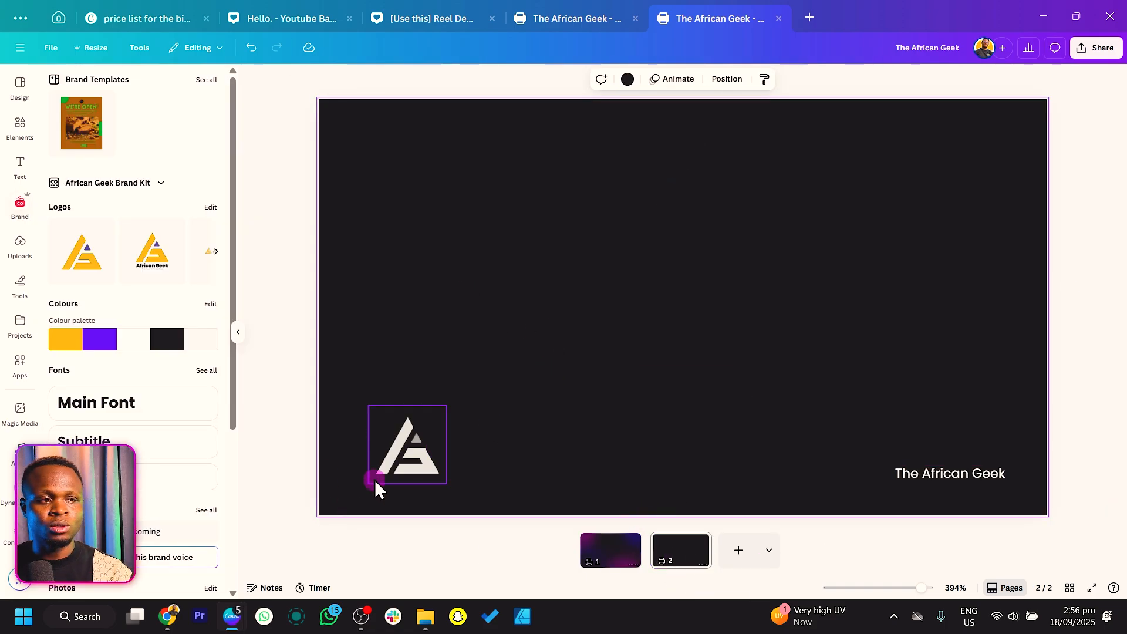
{"action": "left_click_drag", "start_coordinate": [408, 444], "coordinate": [399, 180]}
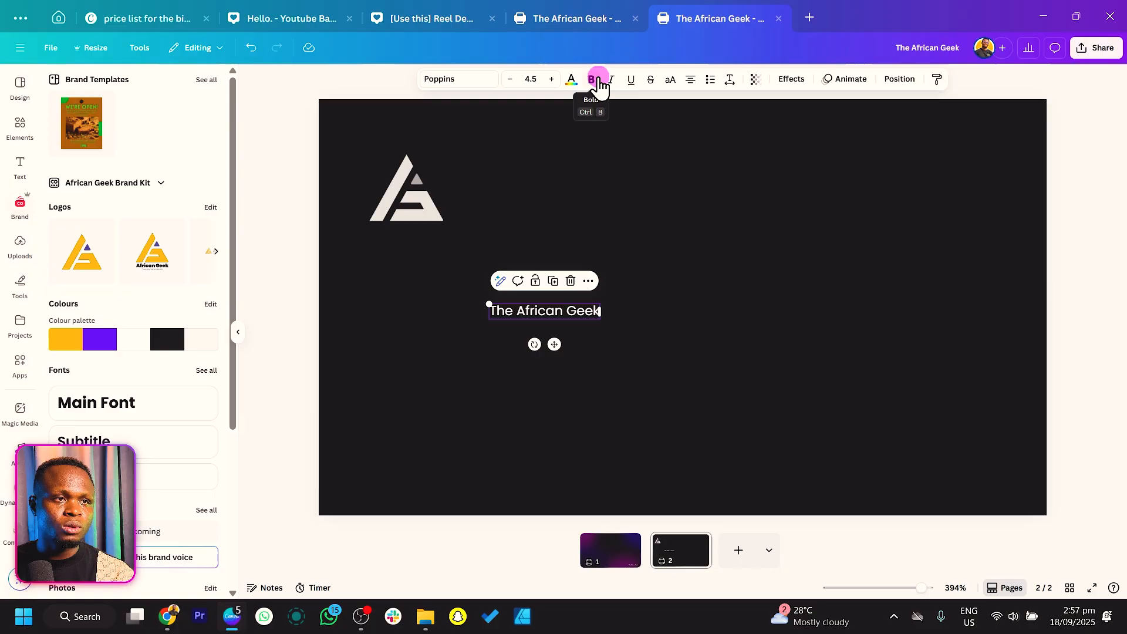
{"action": "left_click", "coordinate": [591, 79]}
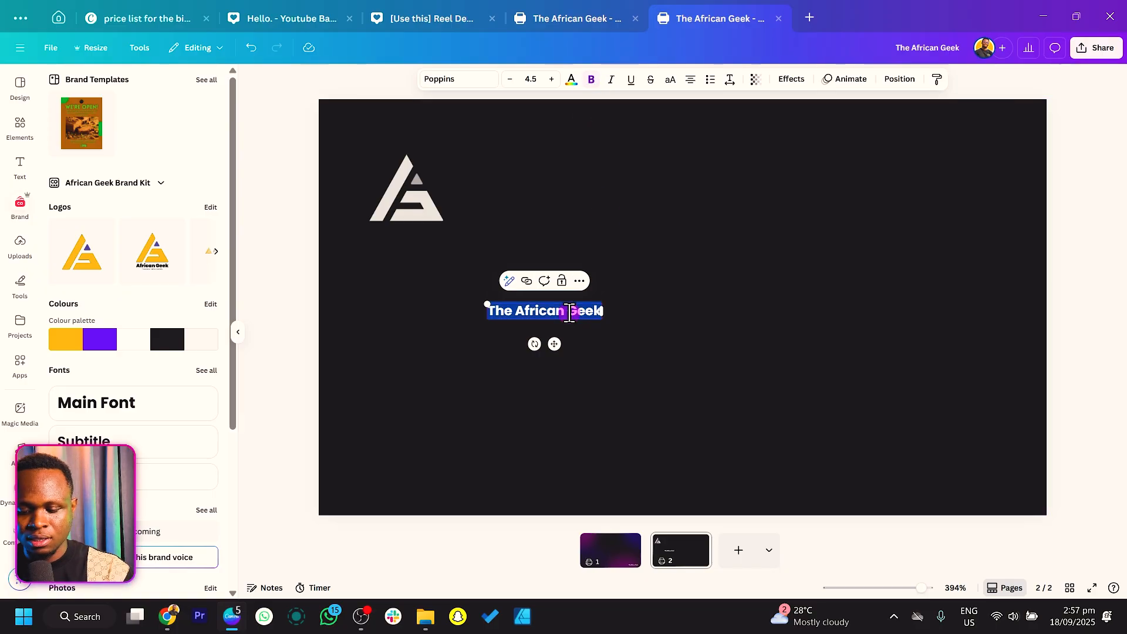
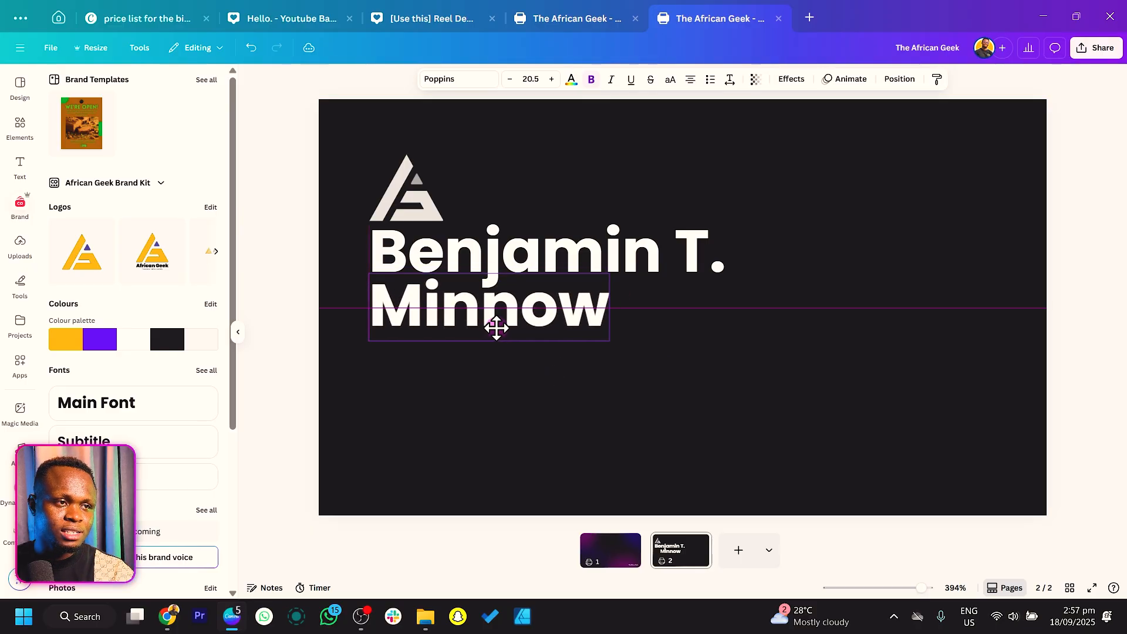
{"action": "left_click", "coordinate": [761, 368]}
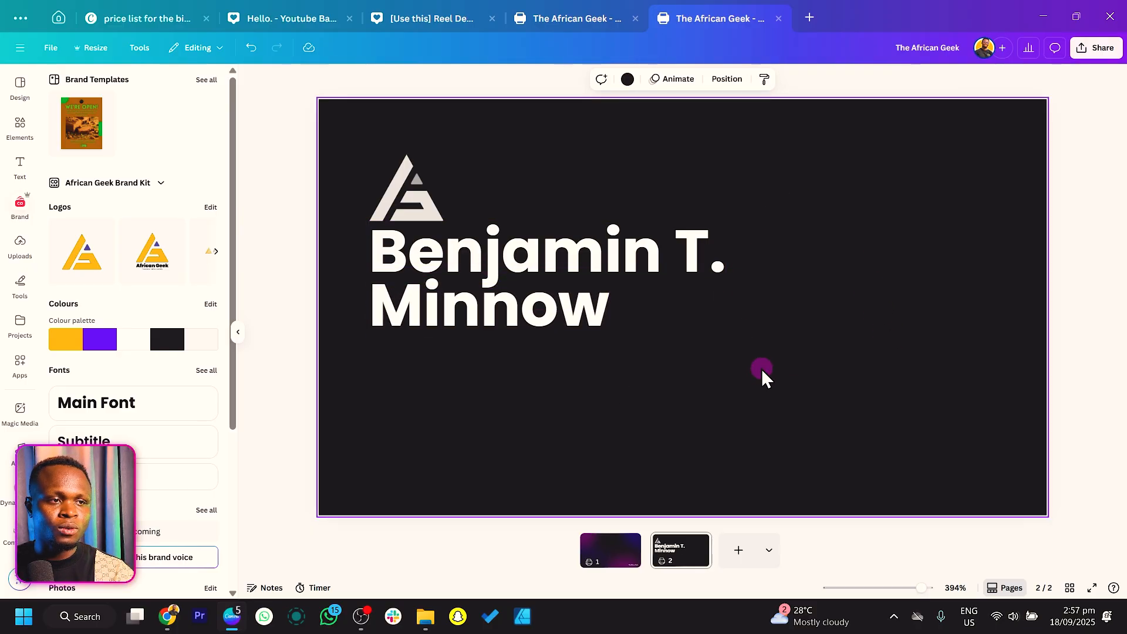
Duplicate a name line, change it to 'Founder, Design Lead', and shrink it beneath the name
{"action": "right_click", "coordinate": [546, 271]}
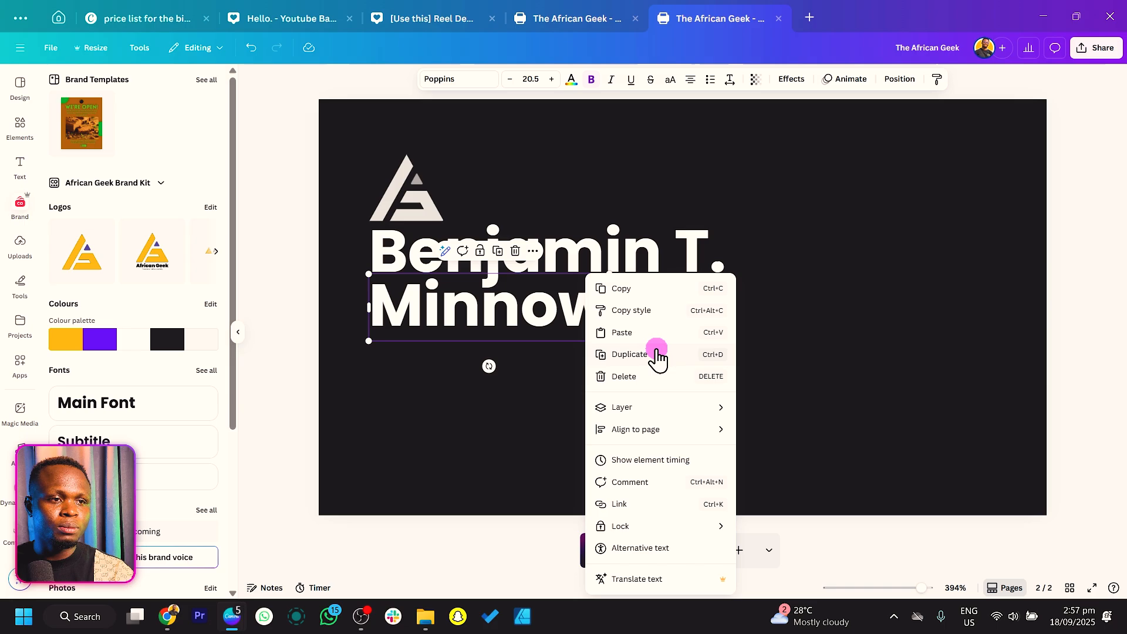
{"action": "left_click", "coordinate": [629, 354]}
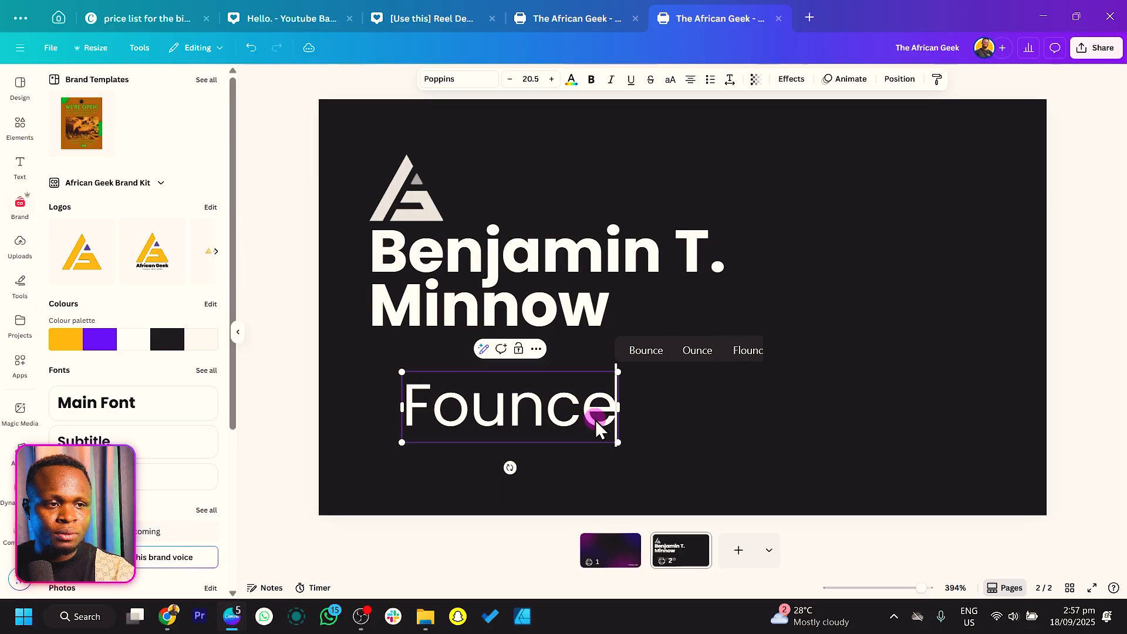
{"action": "type", "text": "Founder, Design Lead"}
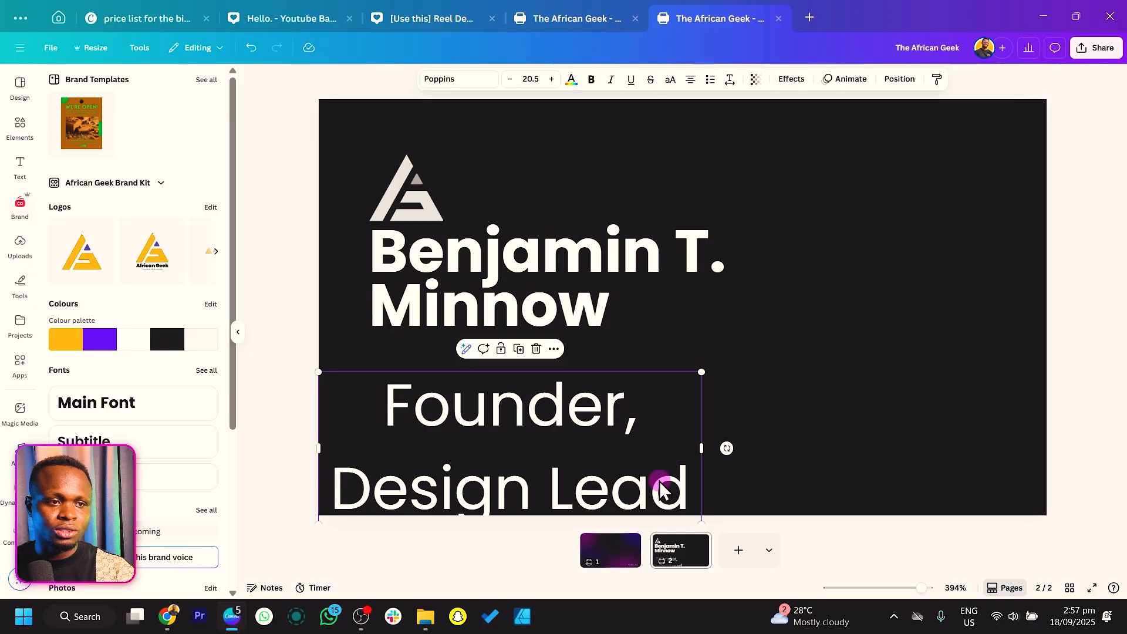
{"action": "left_click_drag", "start_coordinate": [701, 447], "coordinate": [1008, 420]}
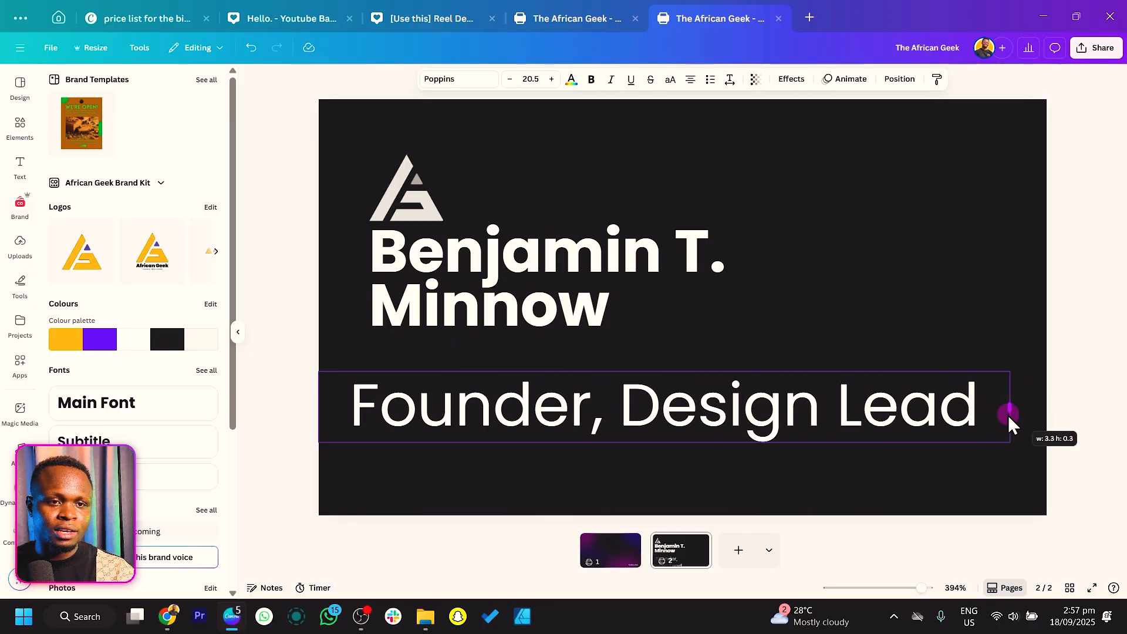
{"action": "left_click_drag", "start_coordinate": [1009, 412], "coordinate": [486, 388]}
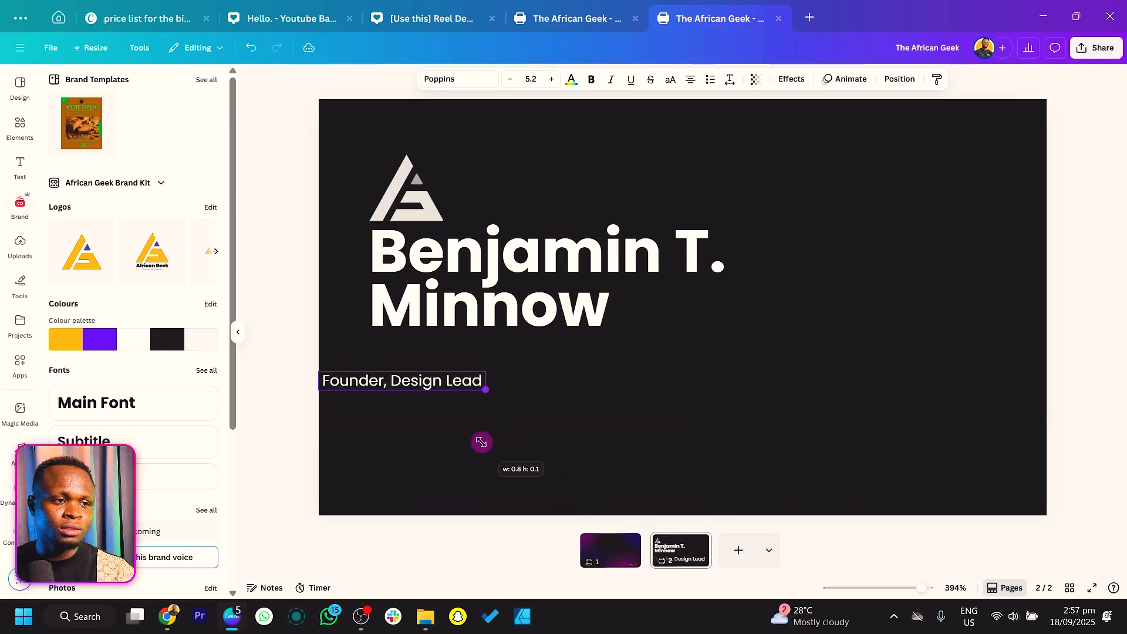
{"action": "left_click_drag", "start_coordinate": [402, 380], "coordinate": [451, 349]}
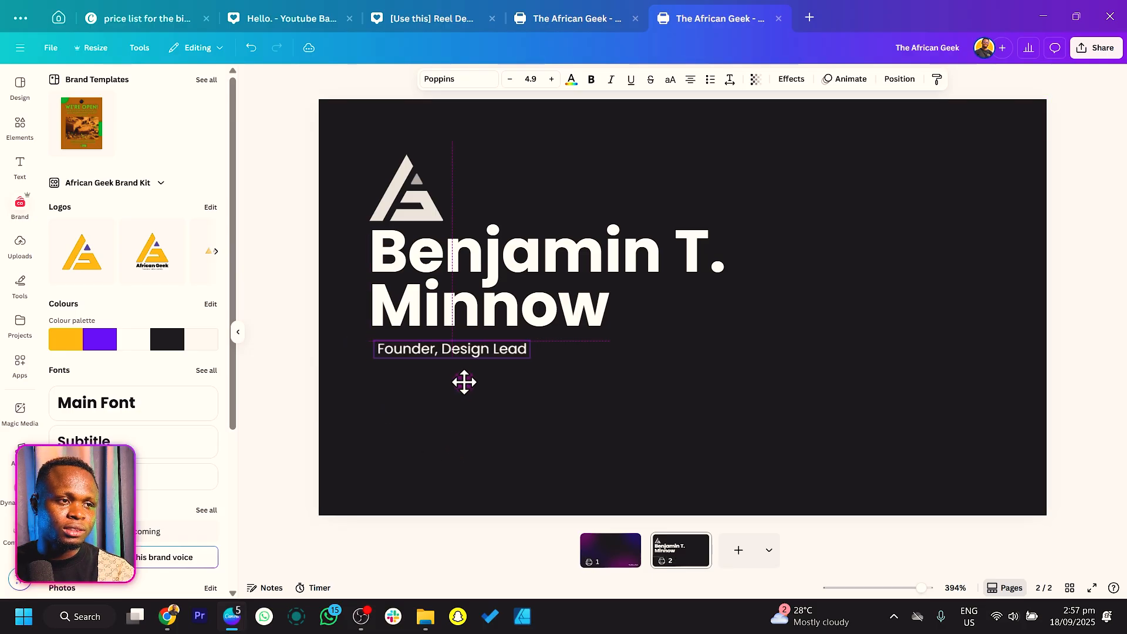
{"action": "left_click", "coordinate": [451, 349]}
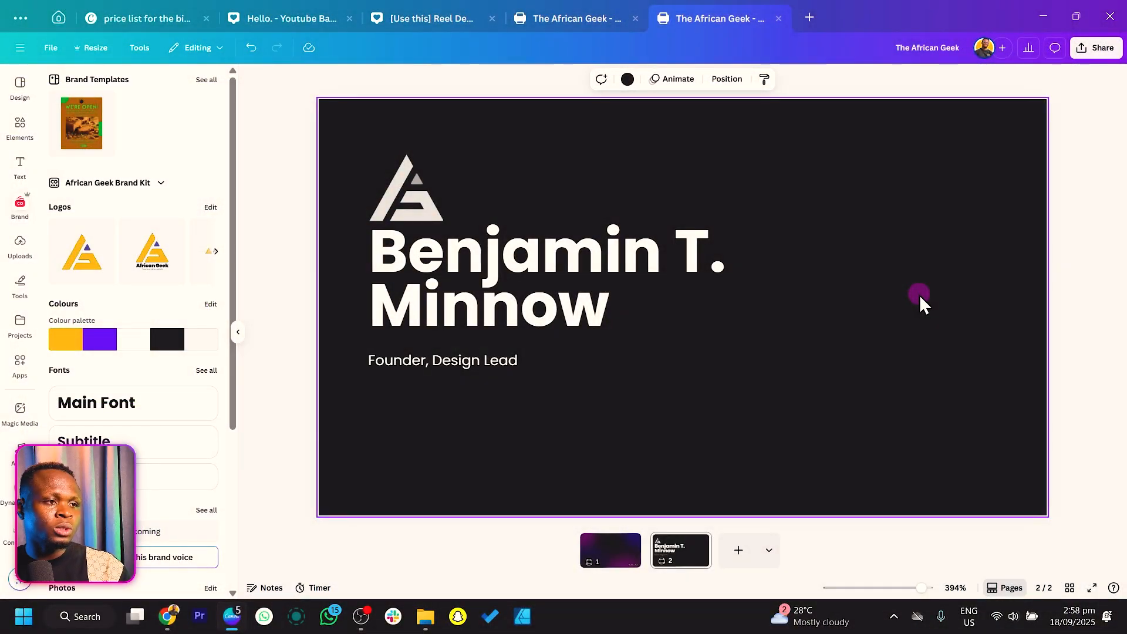
Search the Apps library for 'contact' and launch the Contact QR app
{"action": "left_click", "coordinate": [20, 363]}
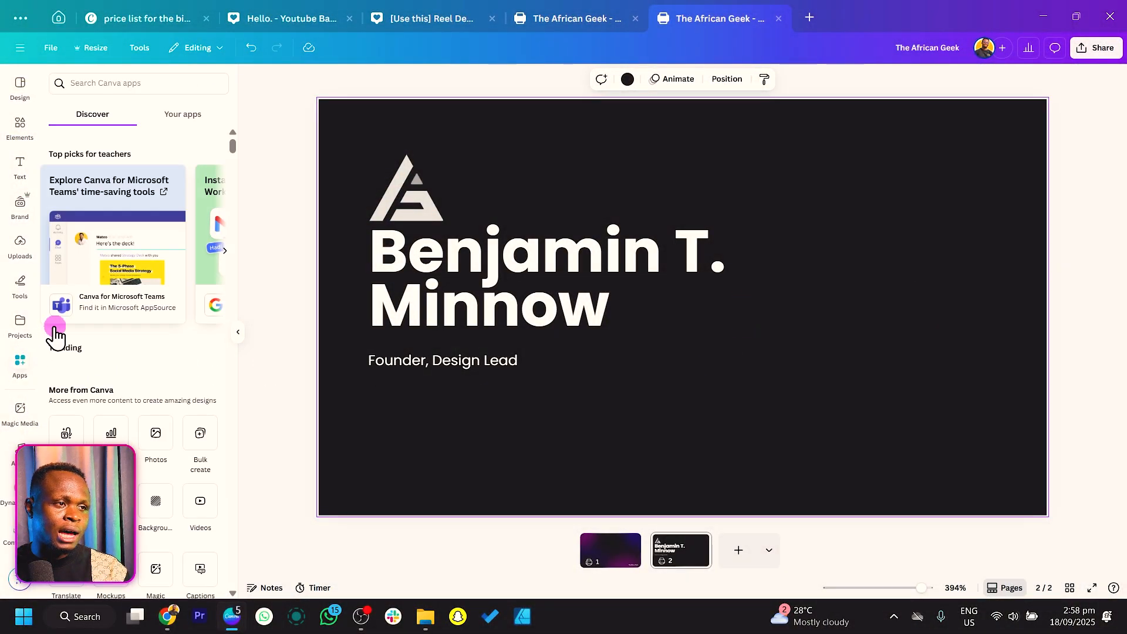
{"action": "type", "text": "contact qr"}
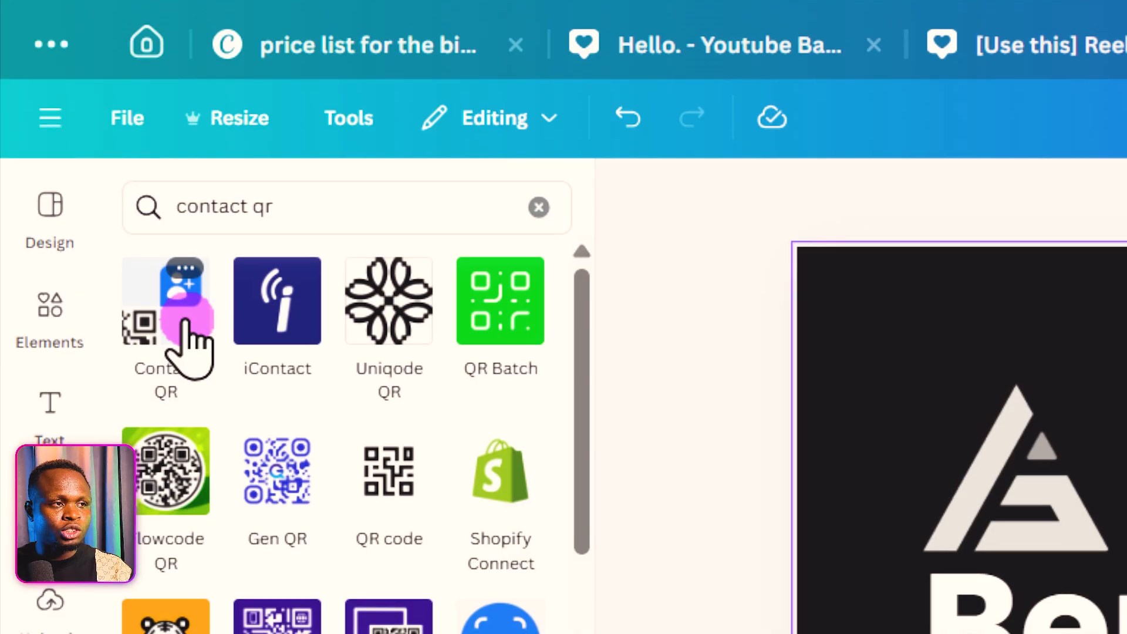
{"action": "left_click", "coordinate": [166, 301]}
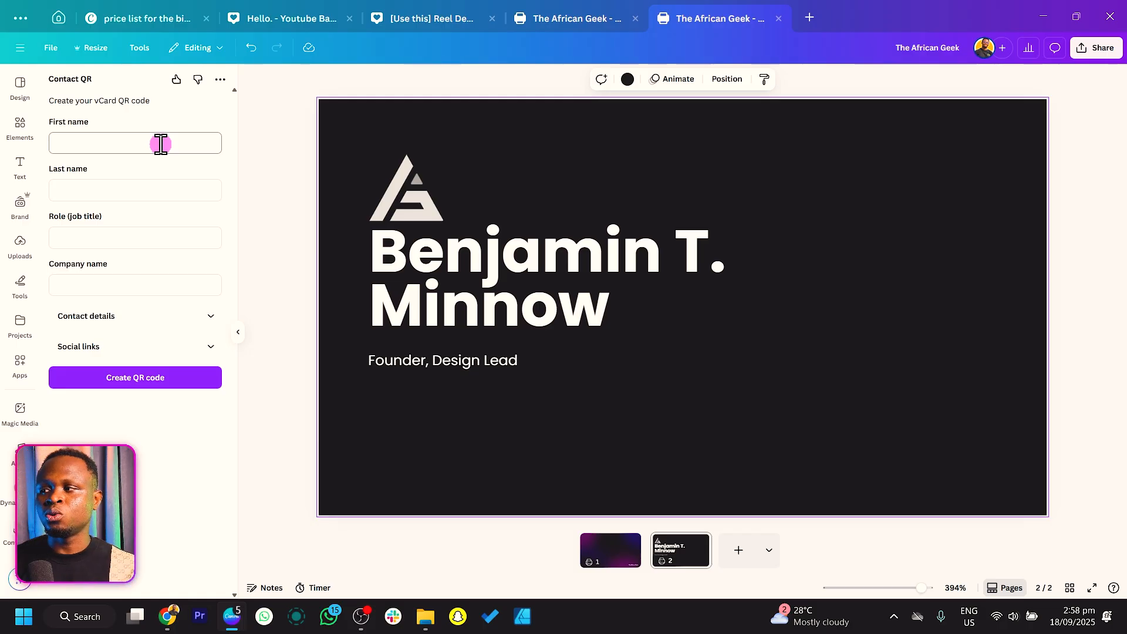
{"action": "type", "text": "Be"}
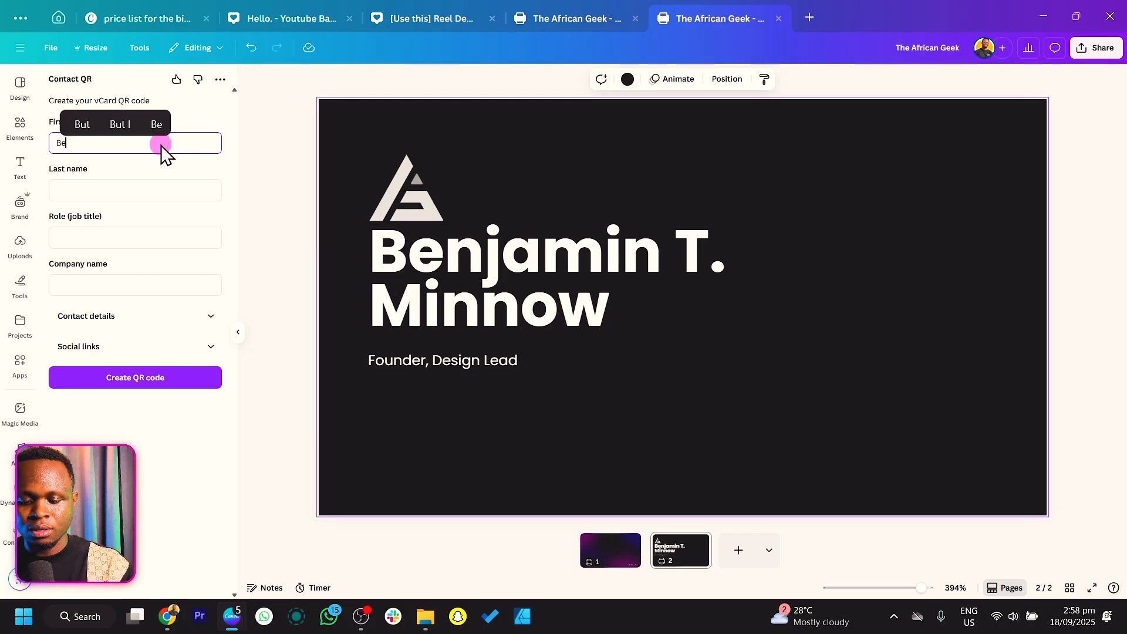
{"action": "type", "text": "Benjamin T."}
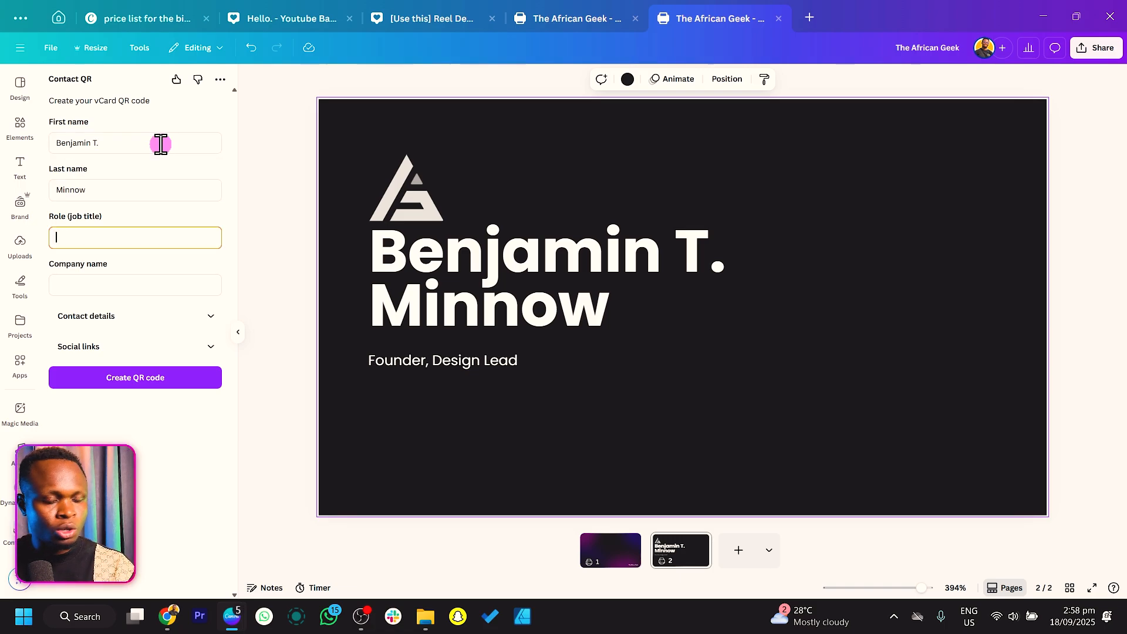
{"action": "type", "text": "Found"}
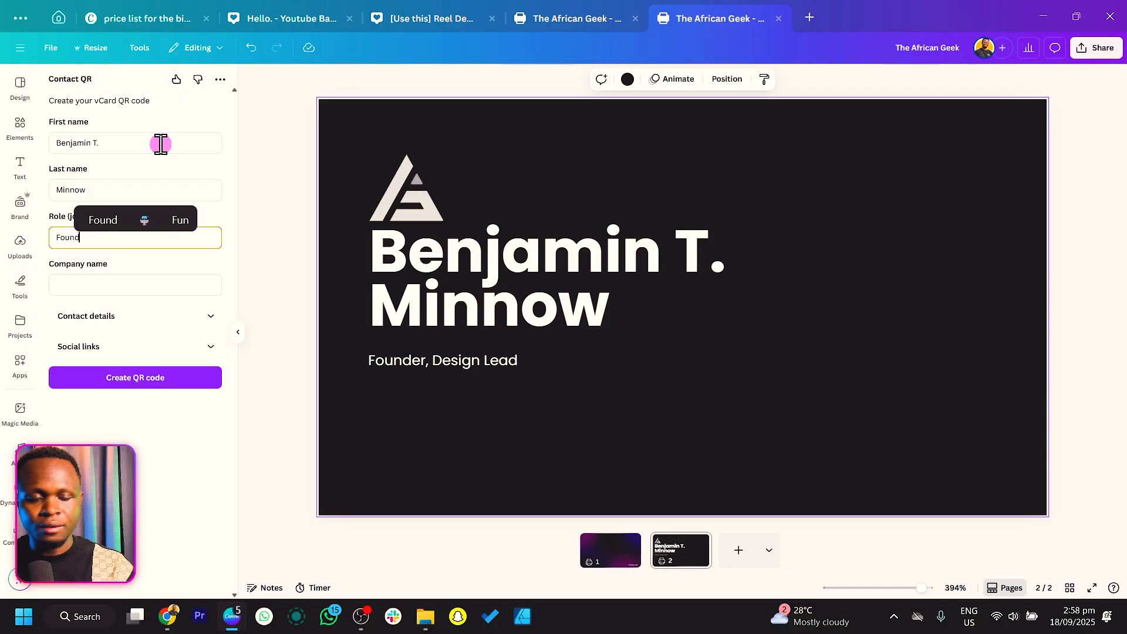
{"action": "type", "text": "Founder,"}
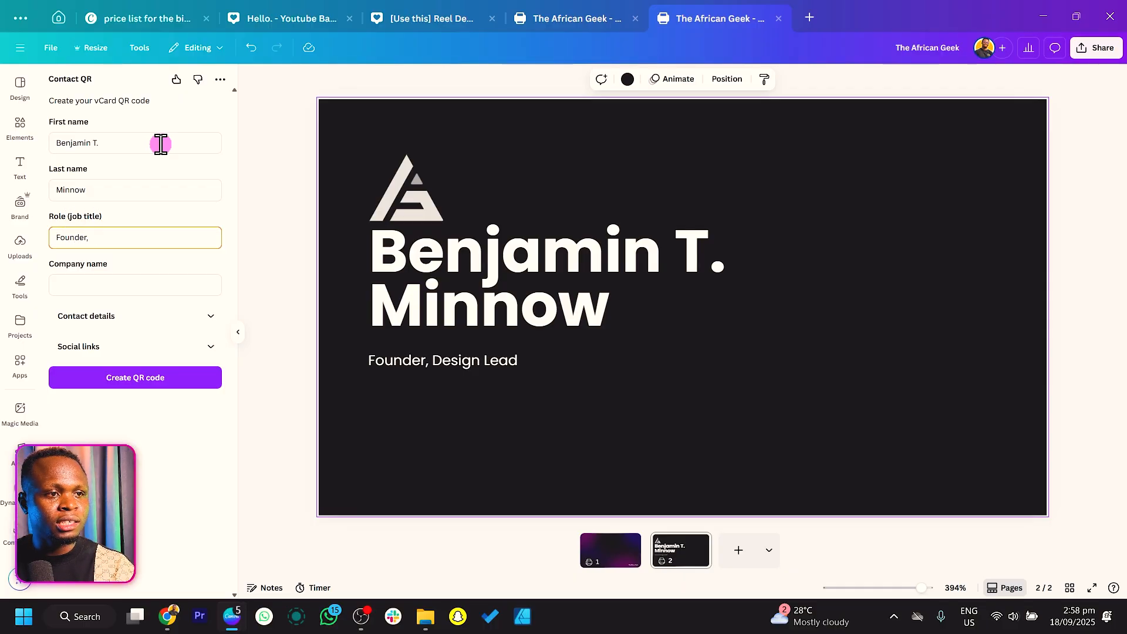
{"action": "type", "text": "Design"}
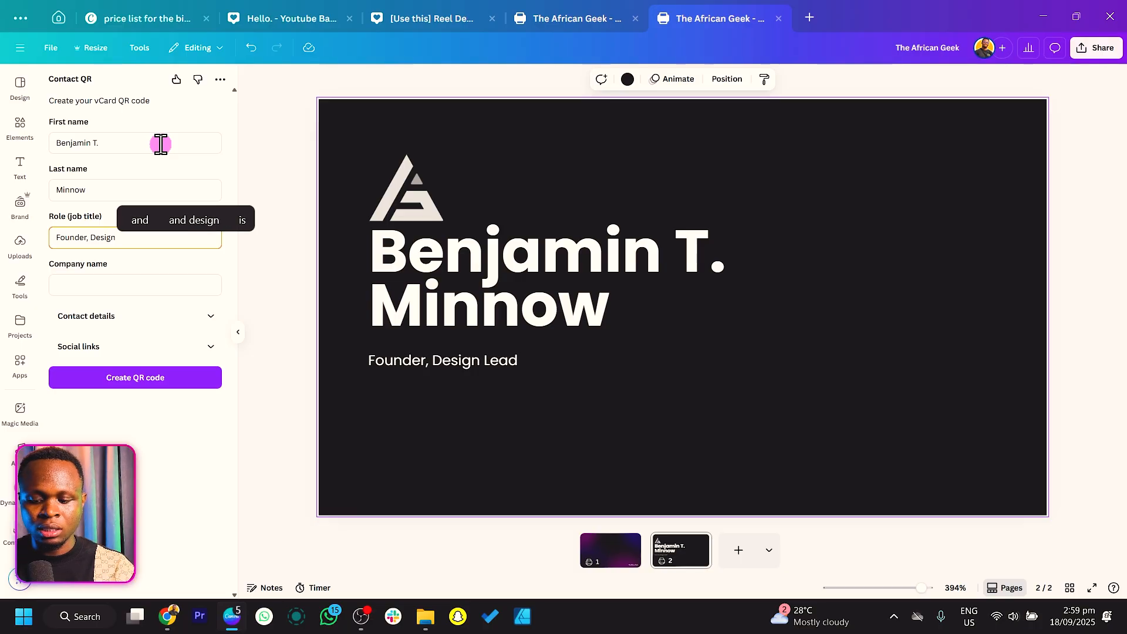
{"action": "left_click", "coordinate": [135, 284]}
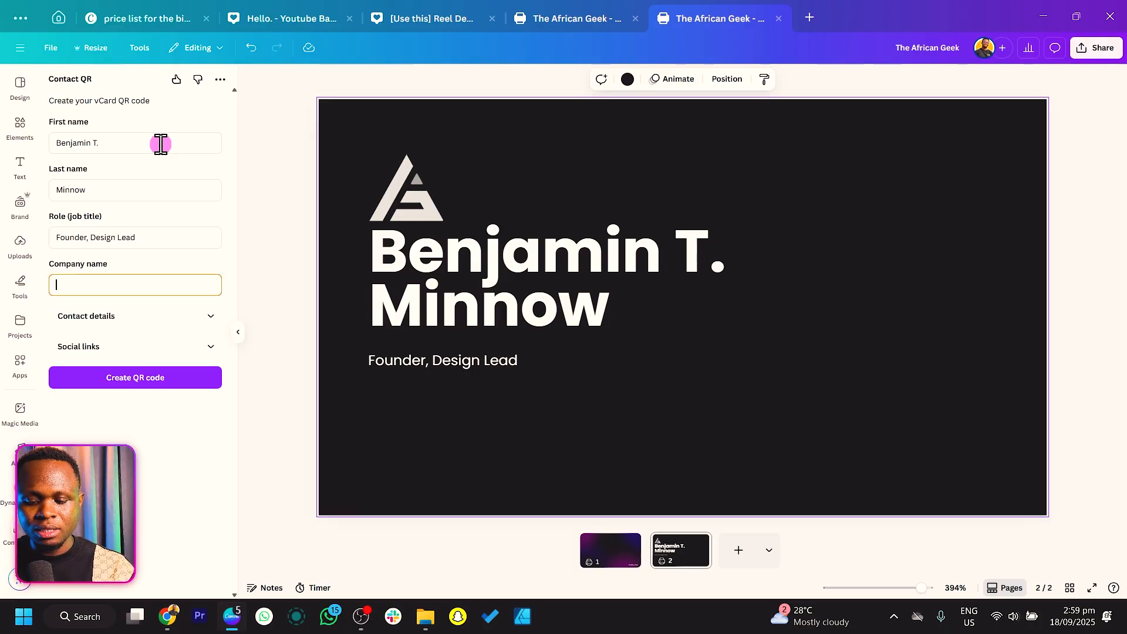
{"action": "type", "text": "African Geek"}
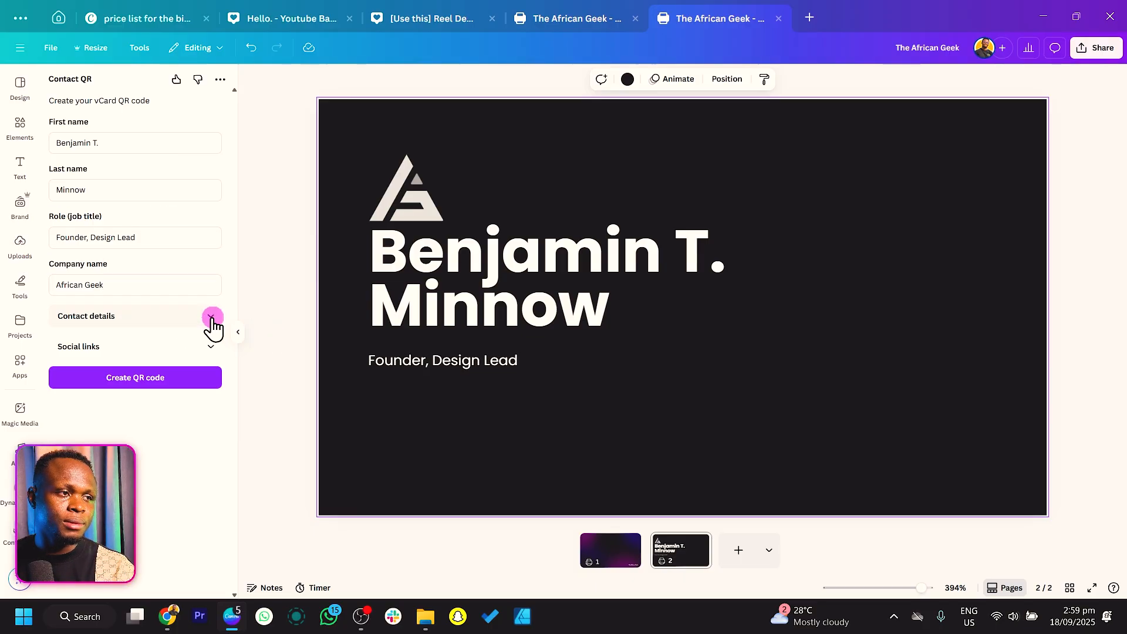
Enter the geekafricans .com email and phone number 123456789
{"action": "left_click", "coordinate": [212, 317]}
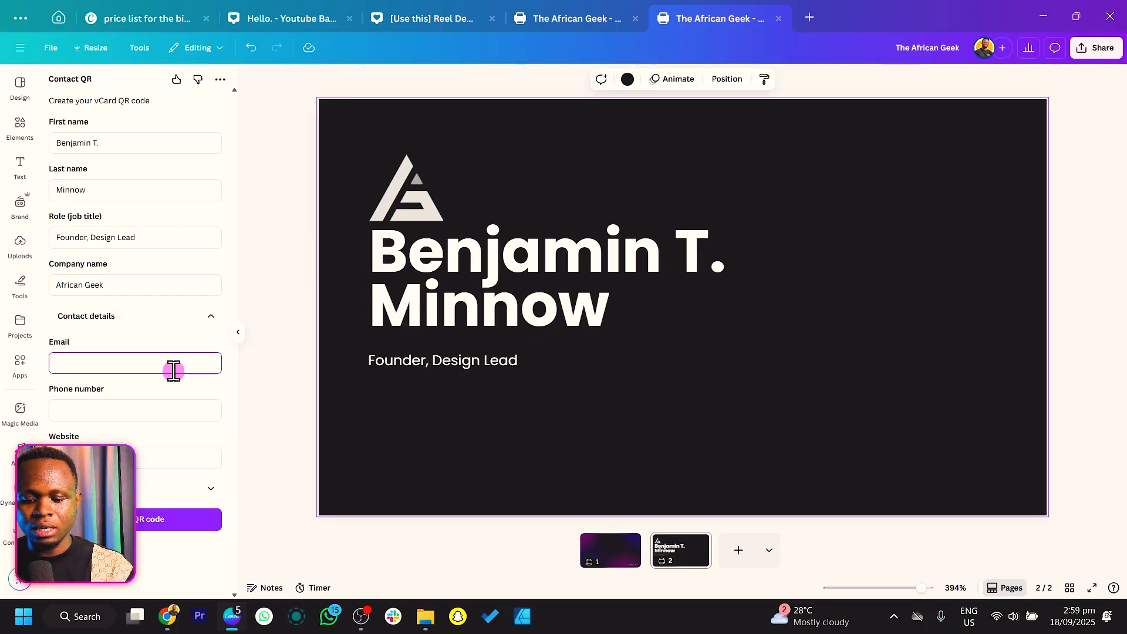
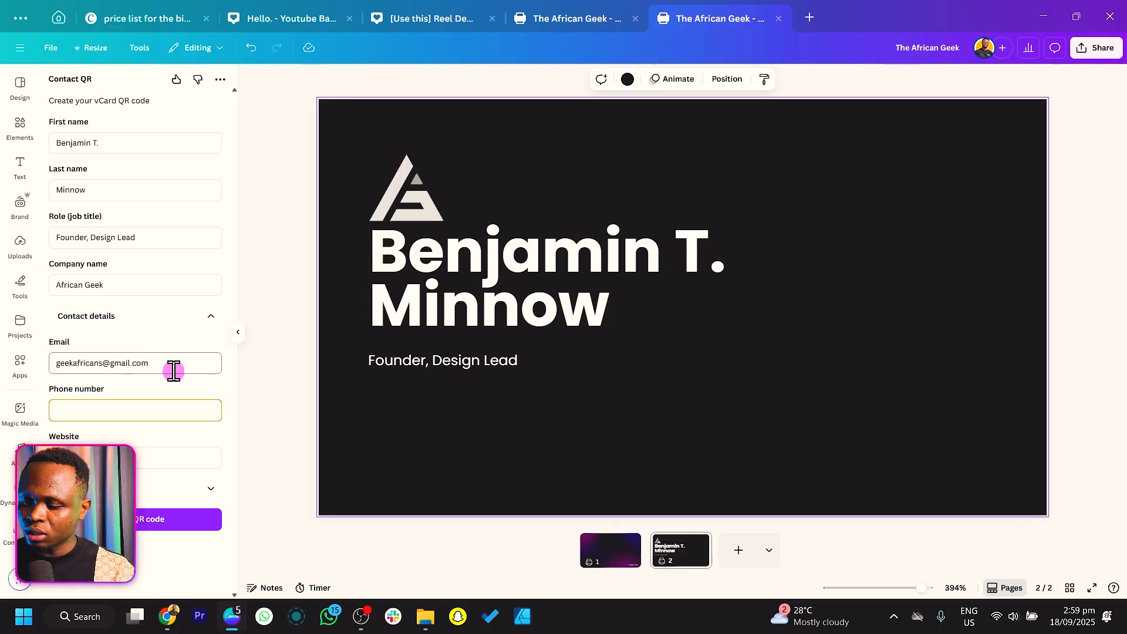
{"action": "type", "text": "123456789"}
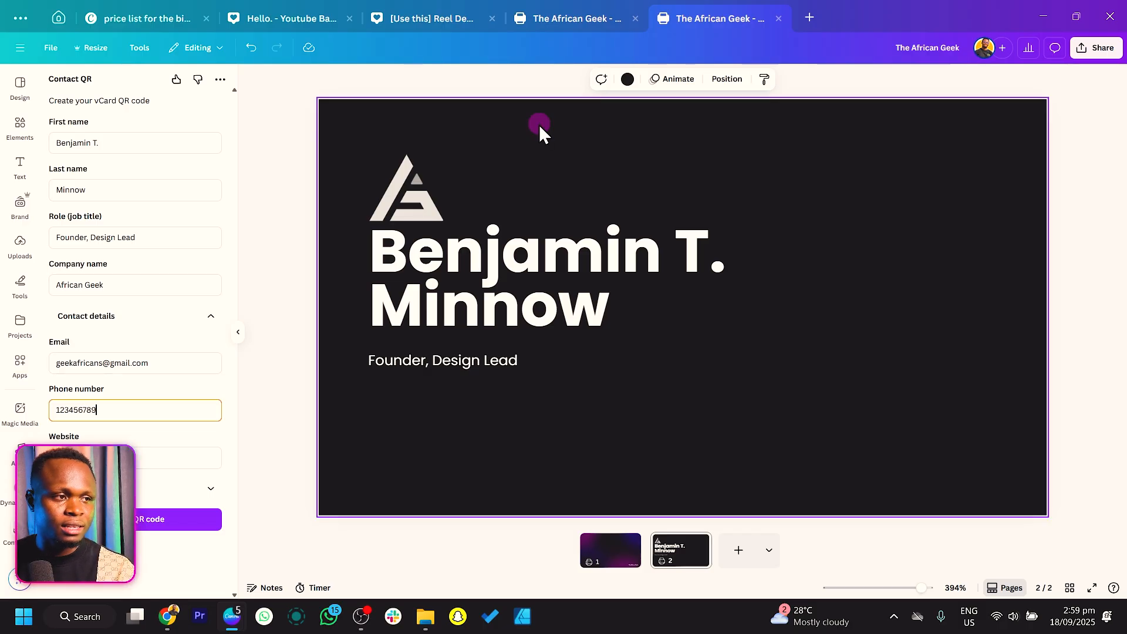
Enter the website address and expand the Social links fields
{"action": "left_click", "coordinate": [135, 458]}
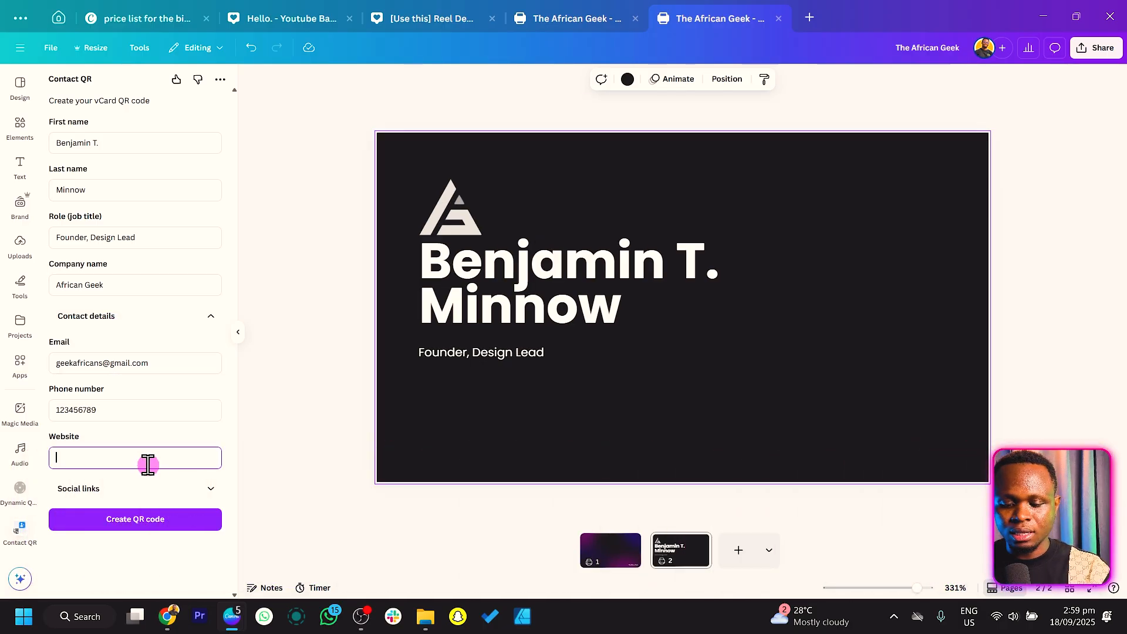
{"action": "type", "text": "www.theafricangeeks..com"}
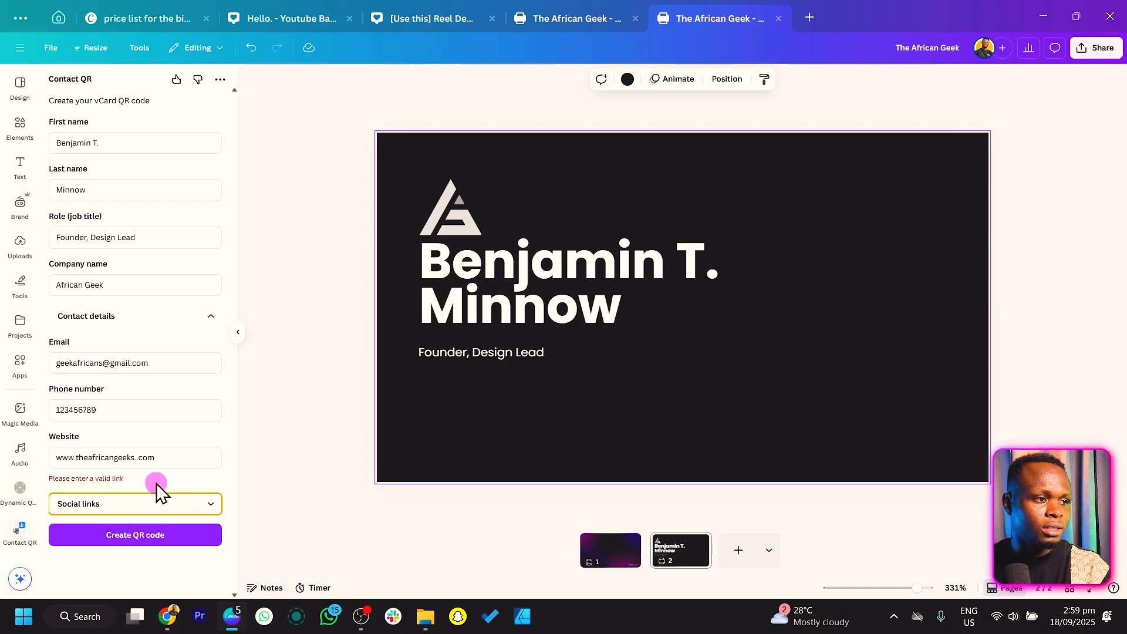
{"action": "left_click", "coordinate": [135, 504]}
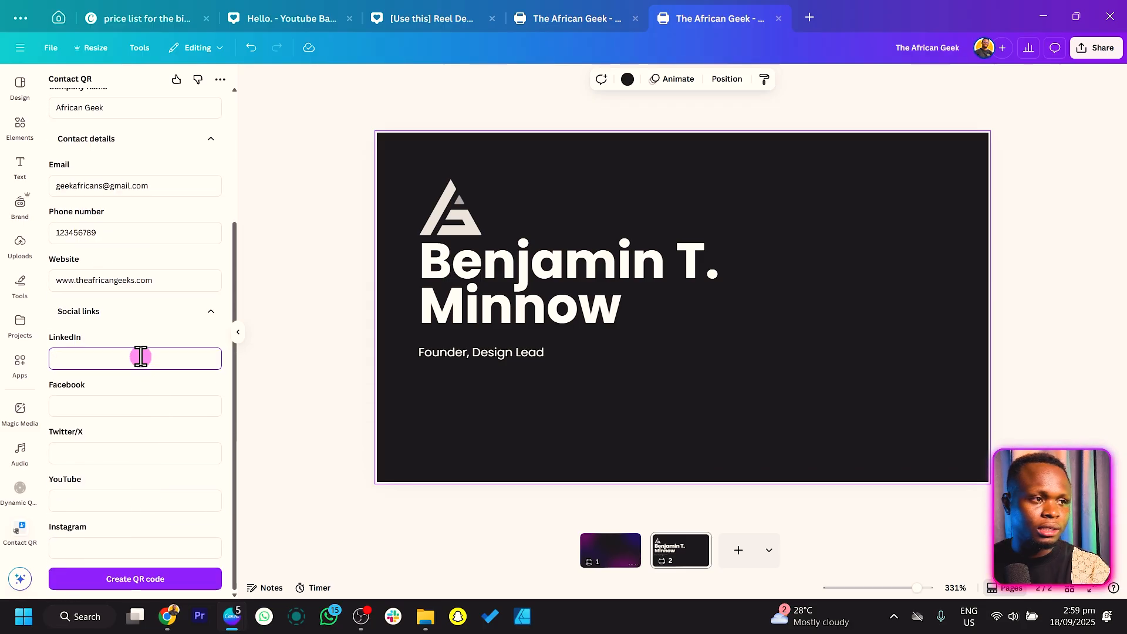
Enter The African Geek LinkedIn, YouTube and Instagram links, then generate the contact QR code
{"action": "type", "text": "The African Geek"}
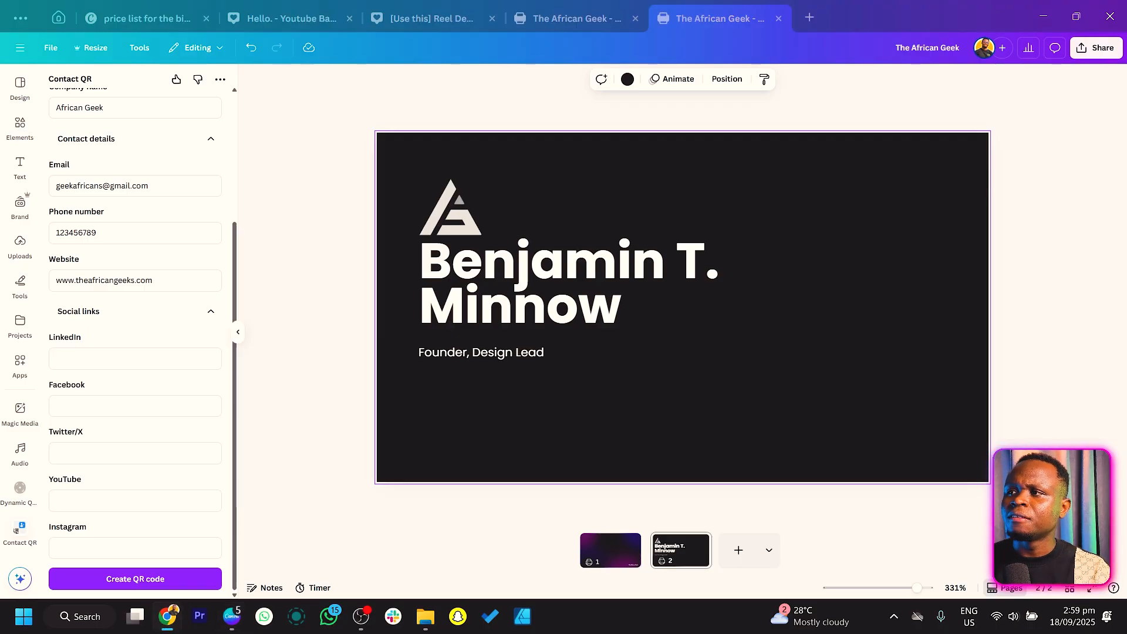
{"action": "left_click", "coordinate": [136, 358]}
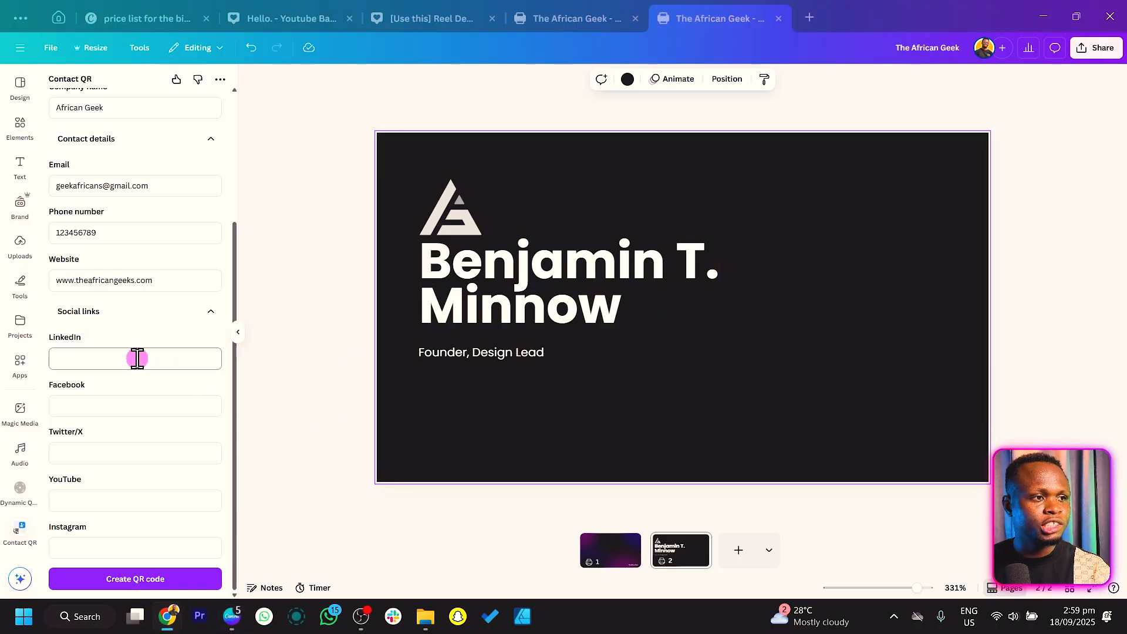
{"action": "left_click", "coordinate": [135, 501]}
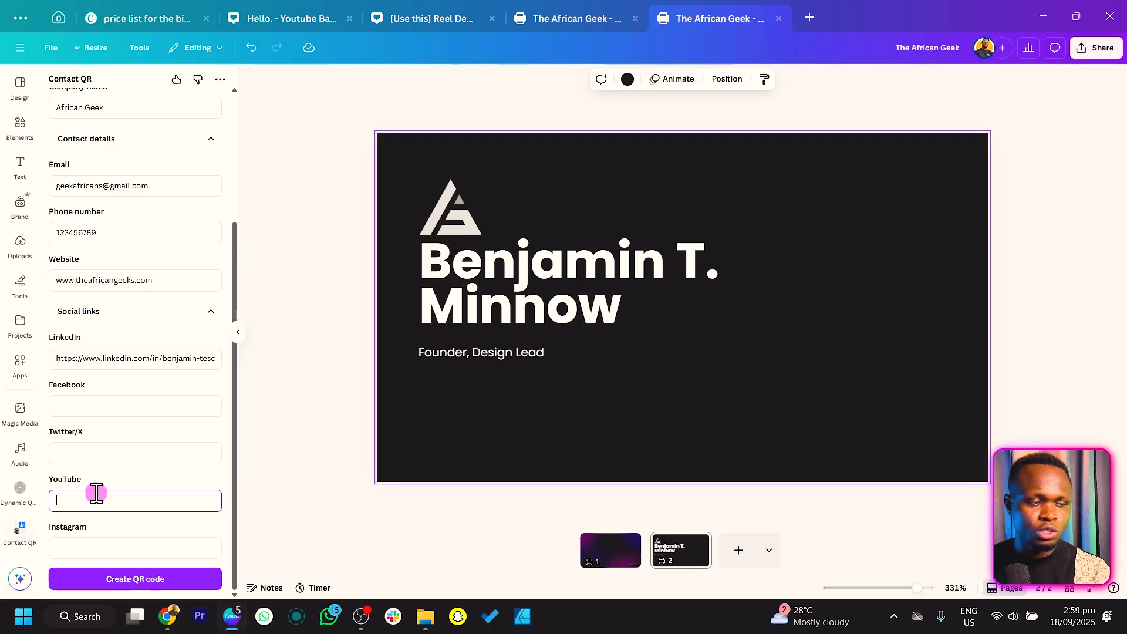
{"action": "type", "text": "https://youtube.com/africangeek"}
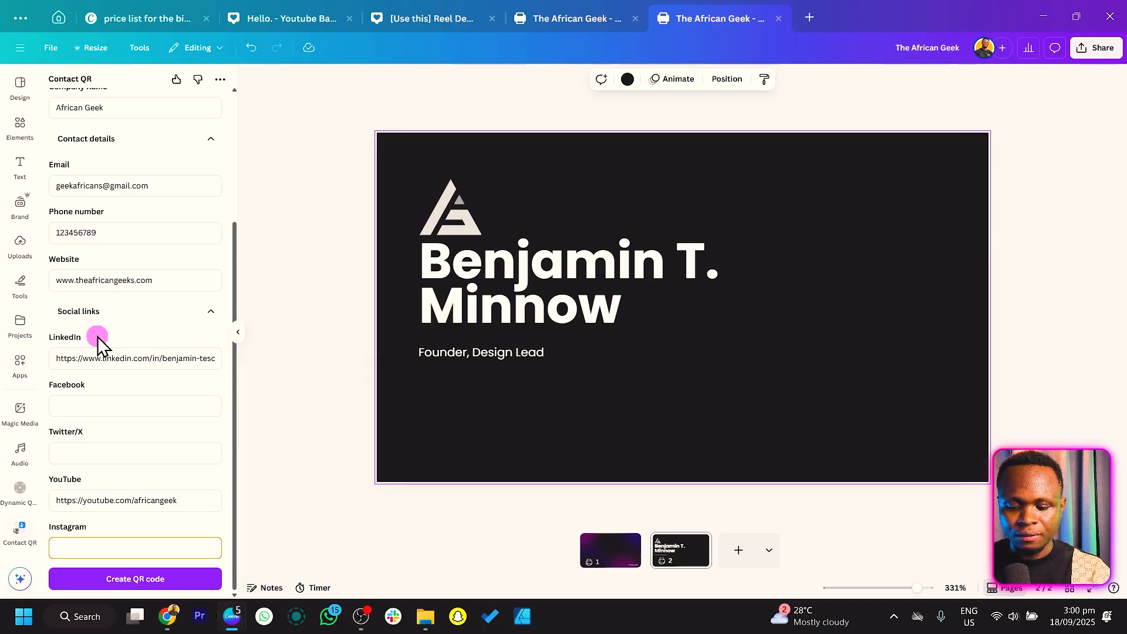
{"action": "type", "text": "instah"}
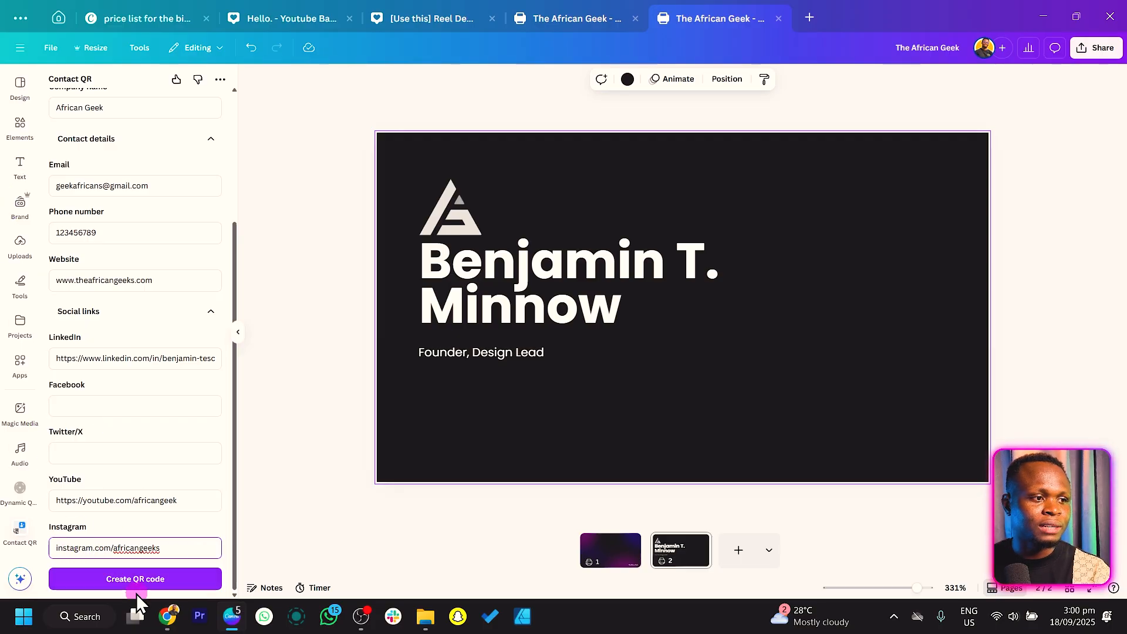
{"action": "left_click", "coordinate": [135, 579]}
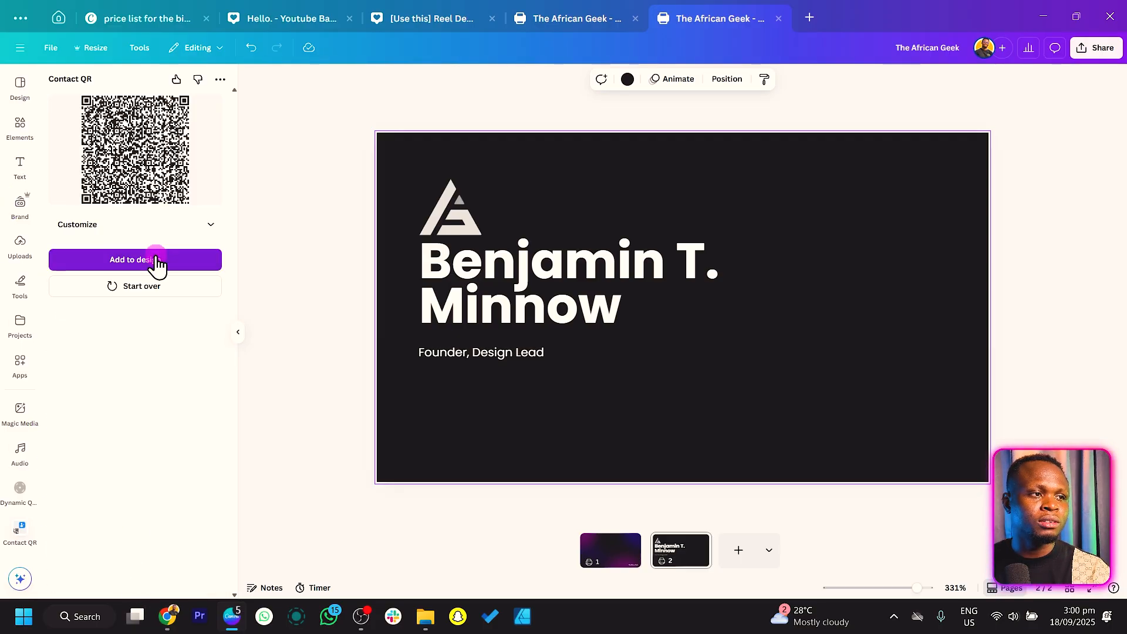
Add the generated QR code to the card and select it on the right side
{"action": "left_click", "coordinate": [135, 260]}
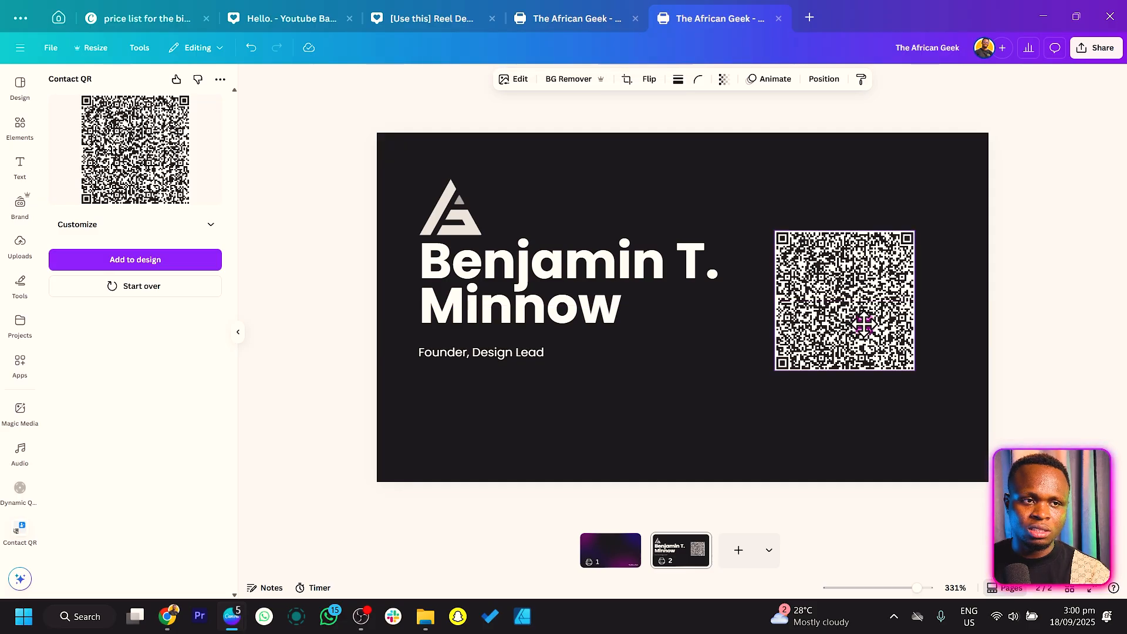
{"action": "left_click", "coordinate": [845, 301]}
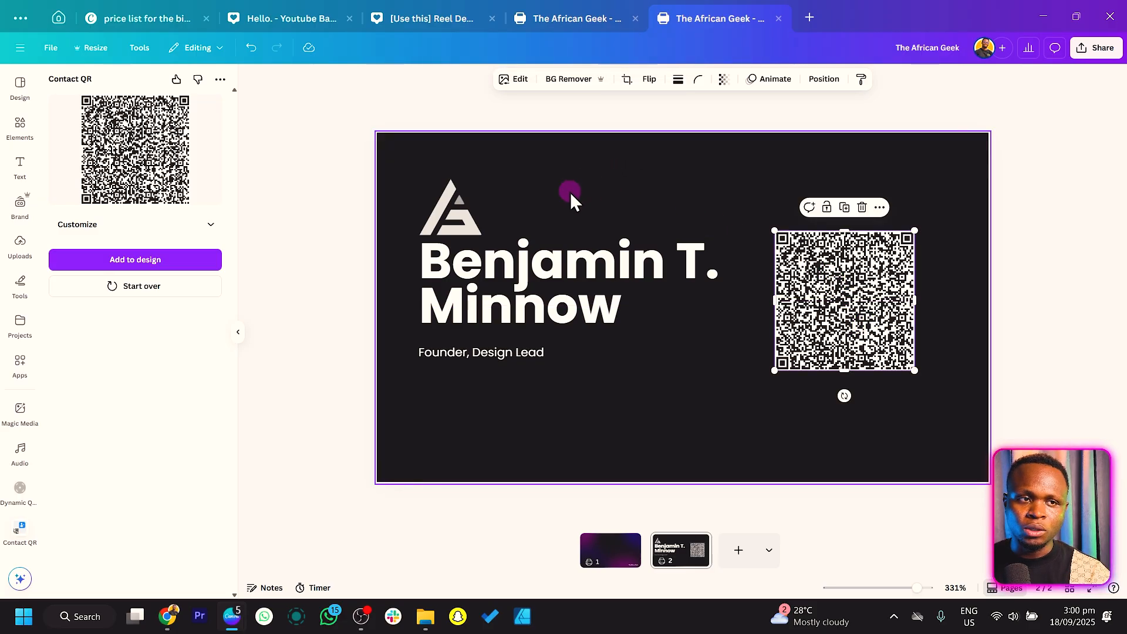
{"action": "left_click", "coordinate": [611, 550]}
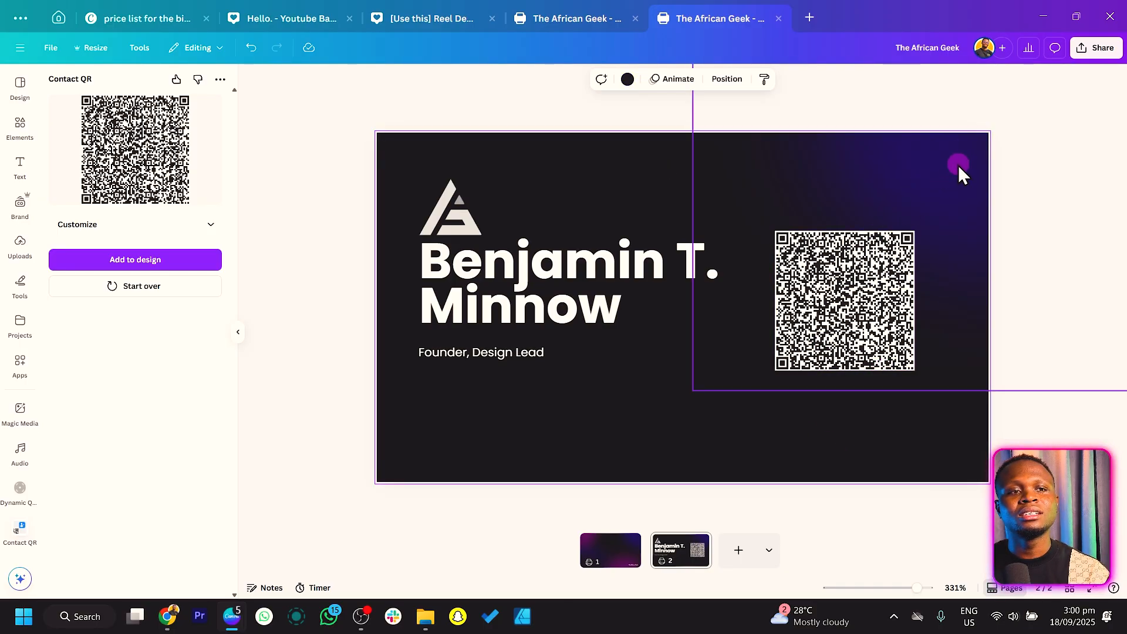
Nudge the name and title down and add a purple square near the QR code
{"action": "left_click", "coordinate": [959, 166]}
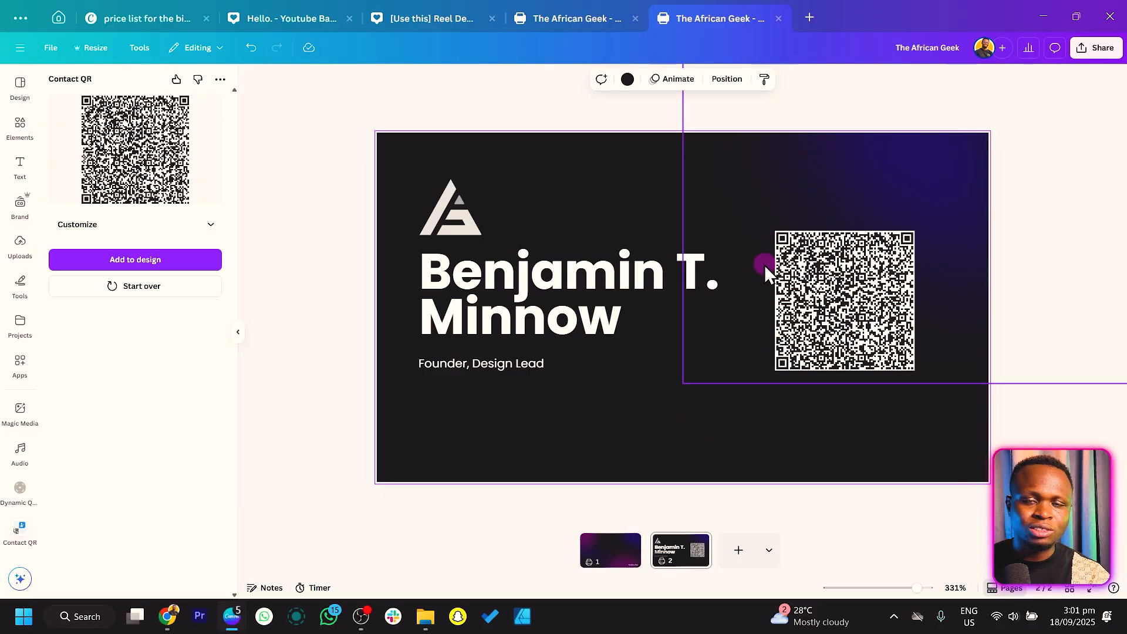
{"action": "left_click", "coordinate": [844, 299]}
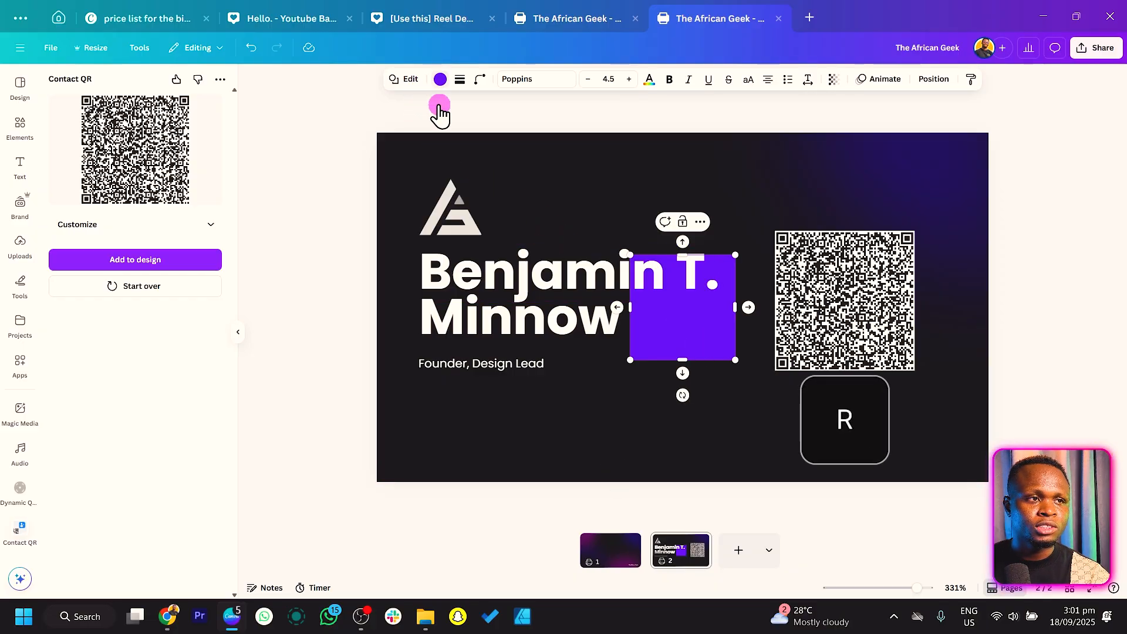
Make the square white, send it behind the QR code, and round its corners
{"action": "left_click", "coordinate": [440, 78]}
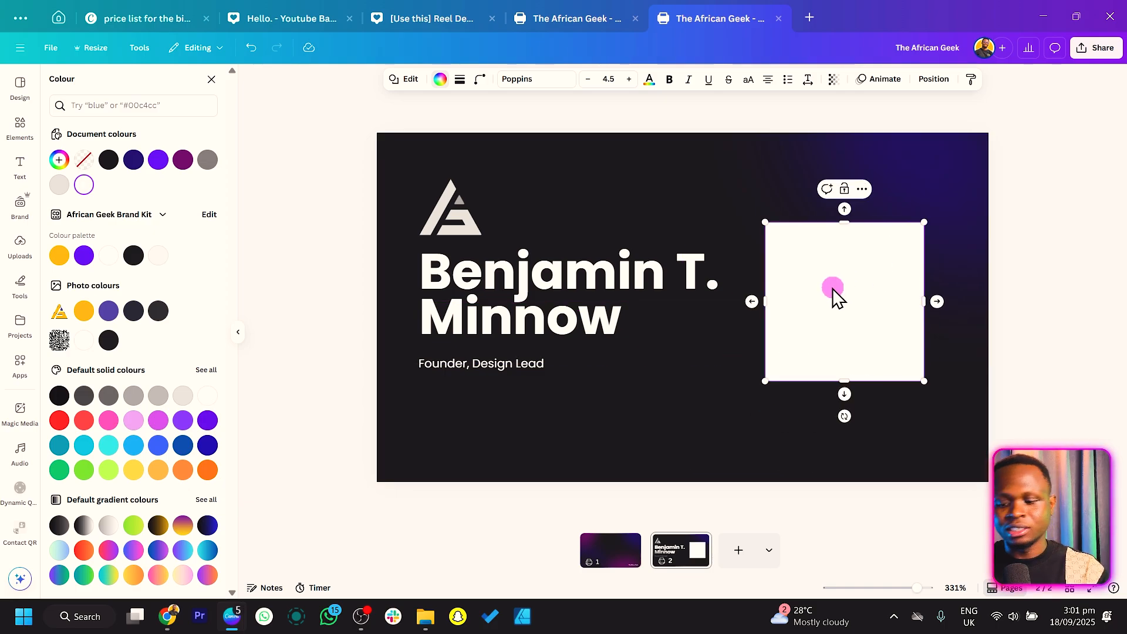
{"action": "right_click", "coordinate": [834, 295]}
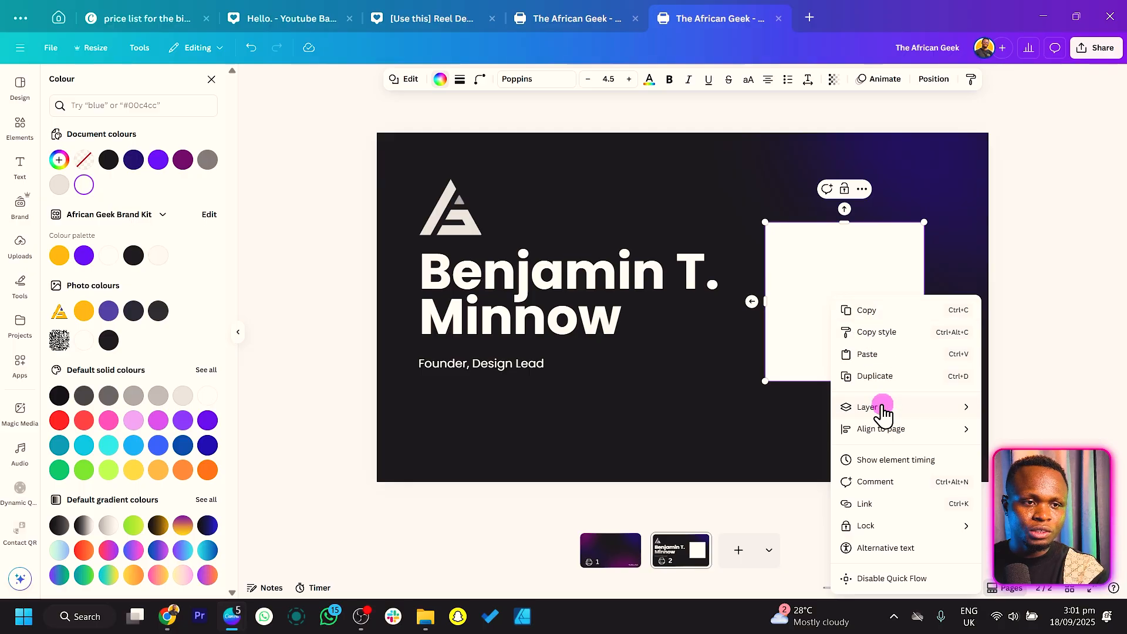
{"action": "mouse_move", "coordinate": [867, 407]}
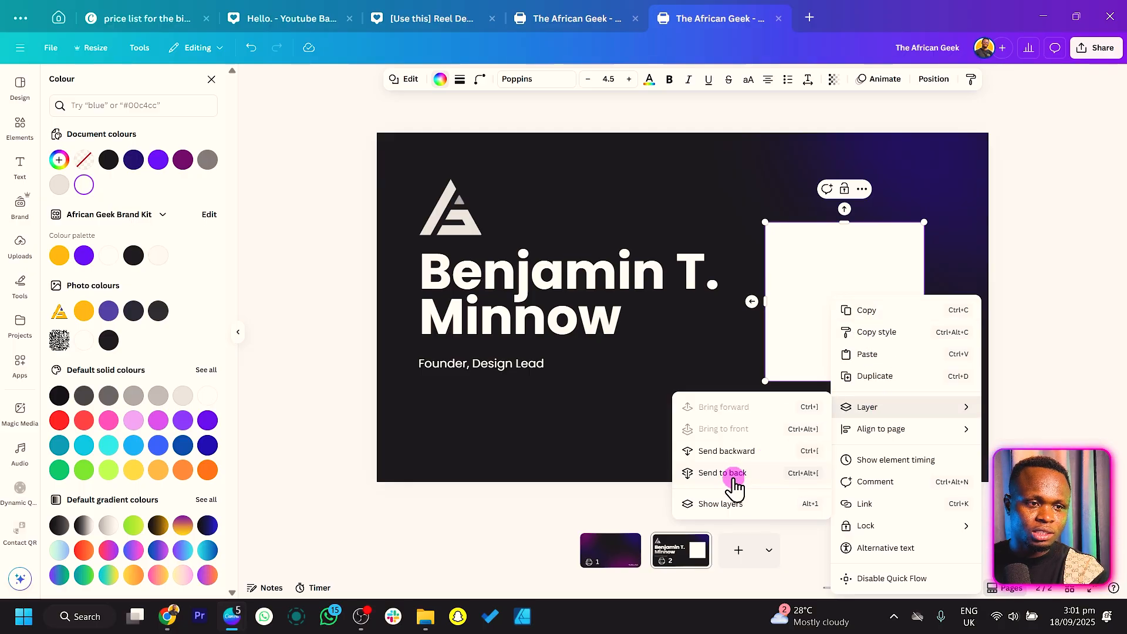
{"action": "left_click", "coordinate": [722, 472]}
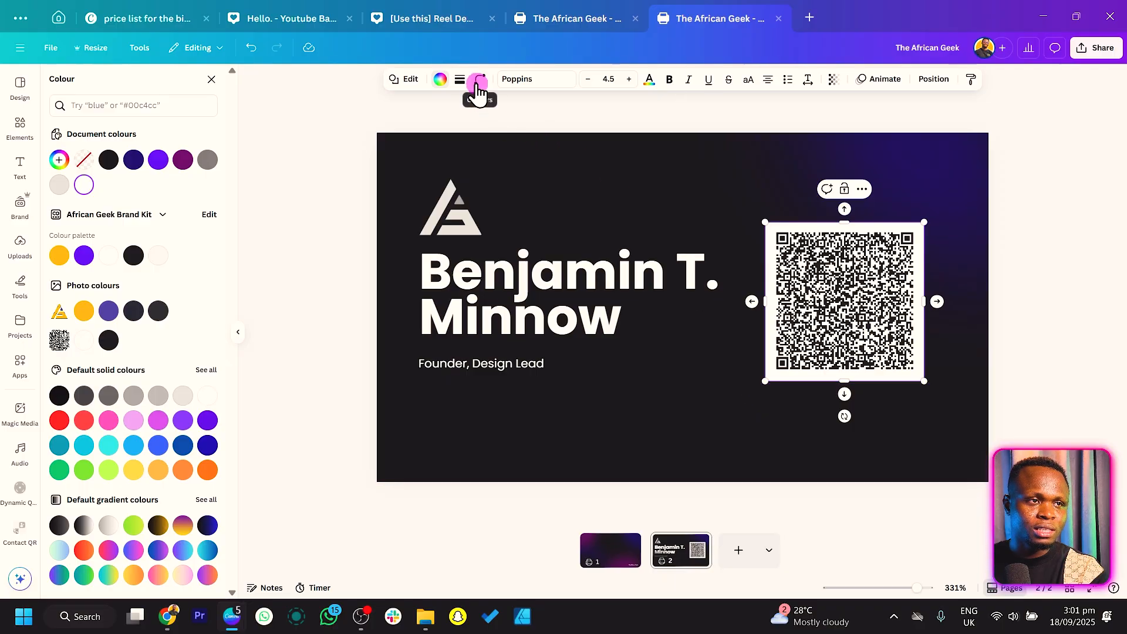
{"action": "left_click", "coordinate": [479, 79]}
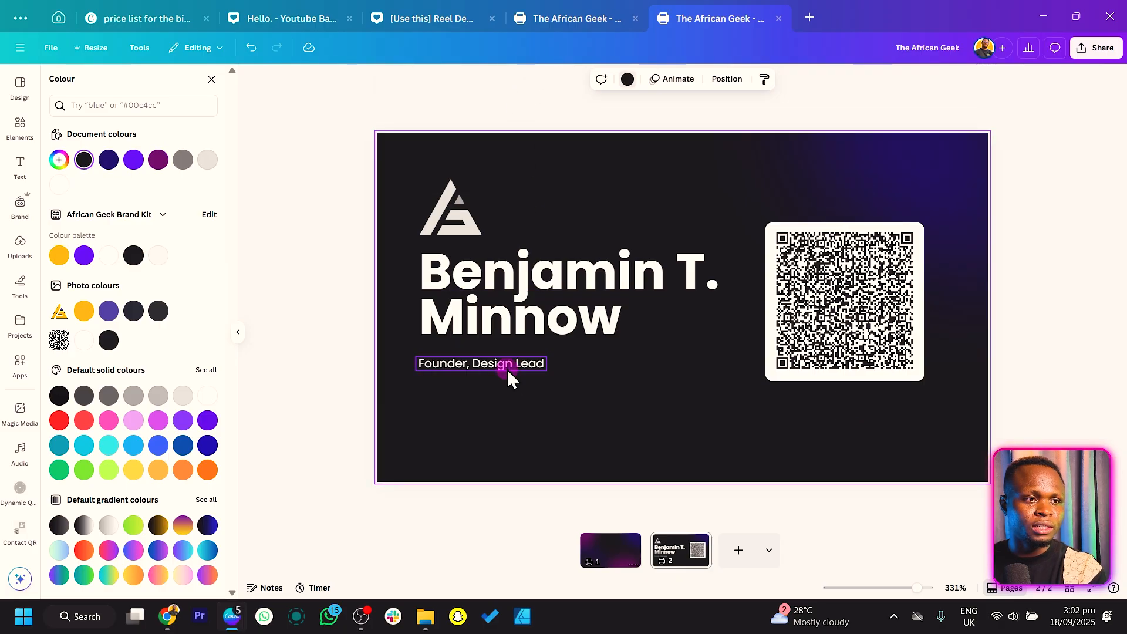
Move 'The African Geek' text beneath the QR code, checking it against the back page
{"action": "left_click_drag", "start_coordinate": [480, 363], "coordinate": [881, 428]}
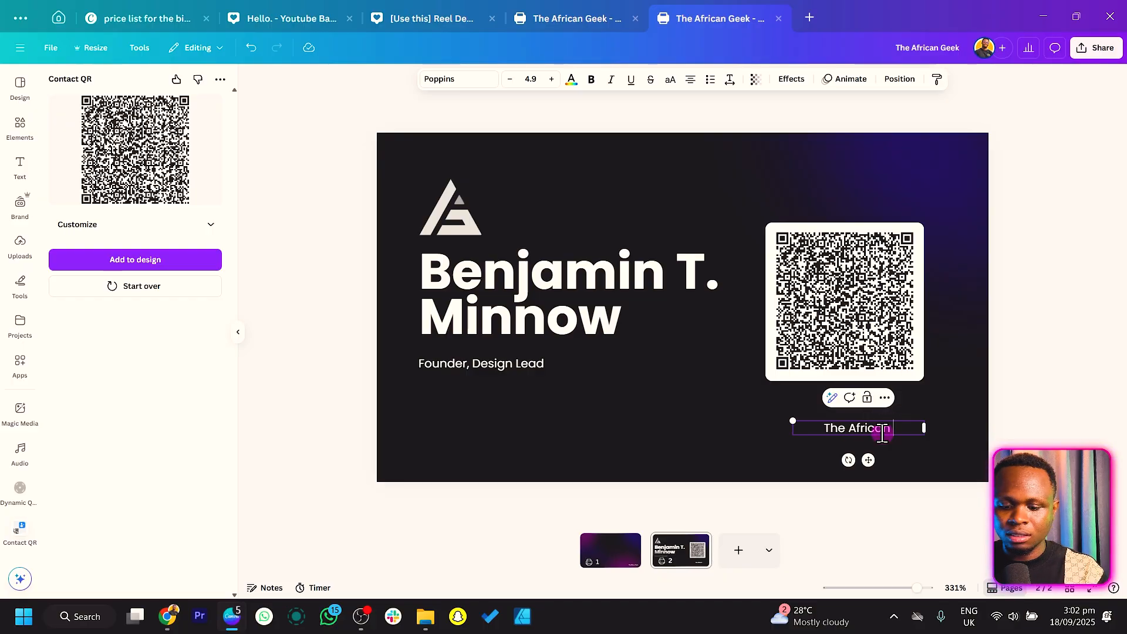
{"action": "left_click", "coordinate": [610, 550]}
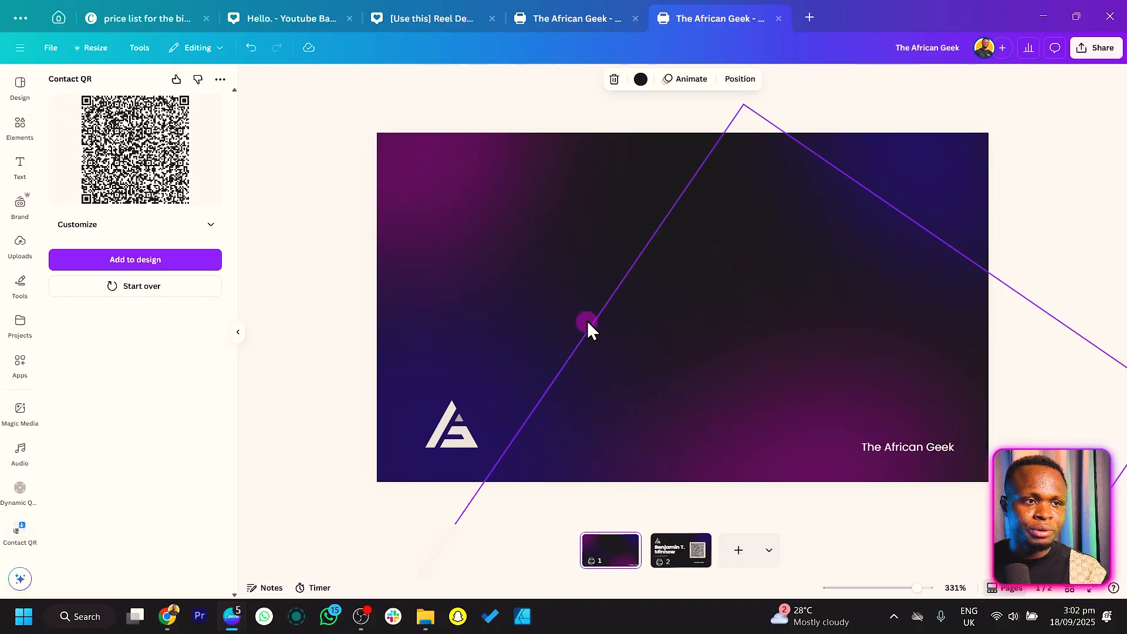
{"action": "left_click", "coordinate": [681, 550]}
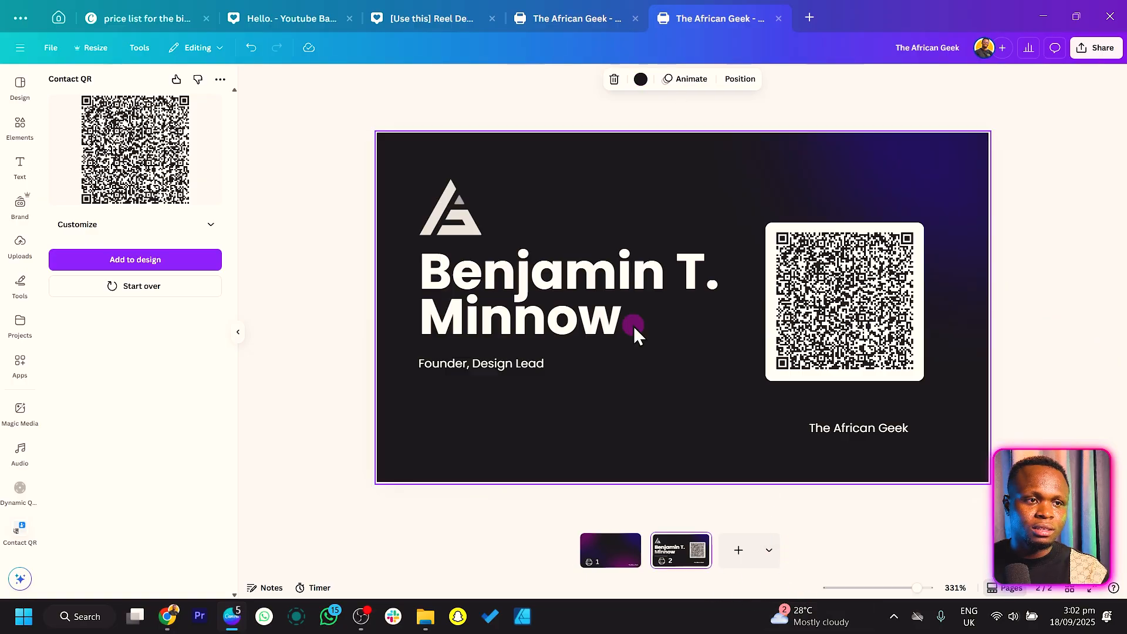